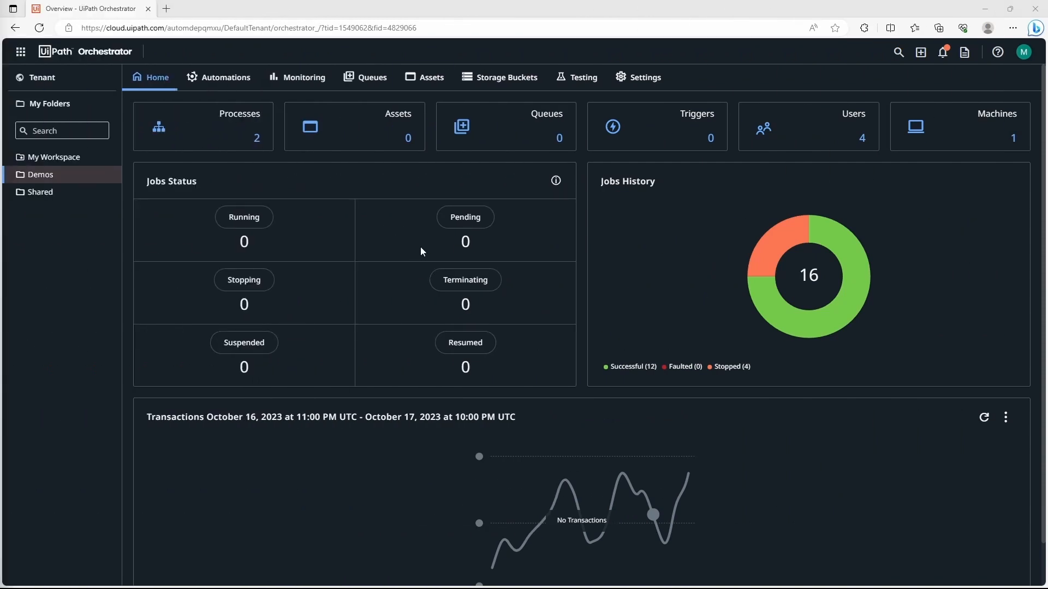
mouse_move(638, 275)
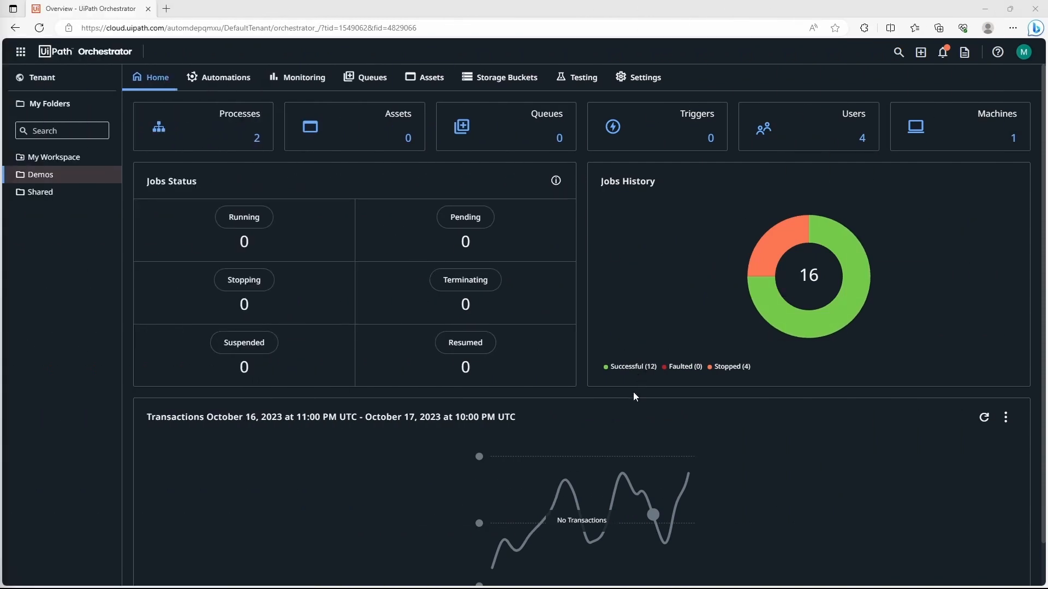
mouse_move(598, 392)
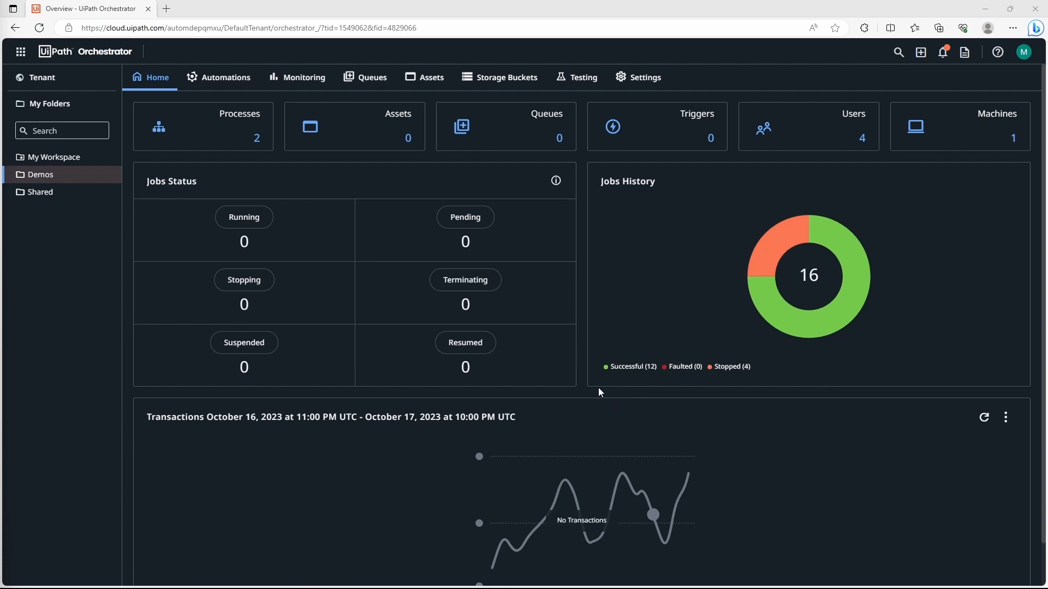
mouse_move(122, 125)
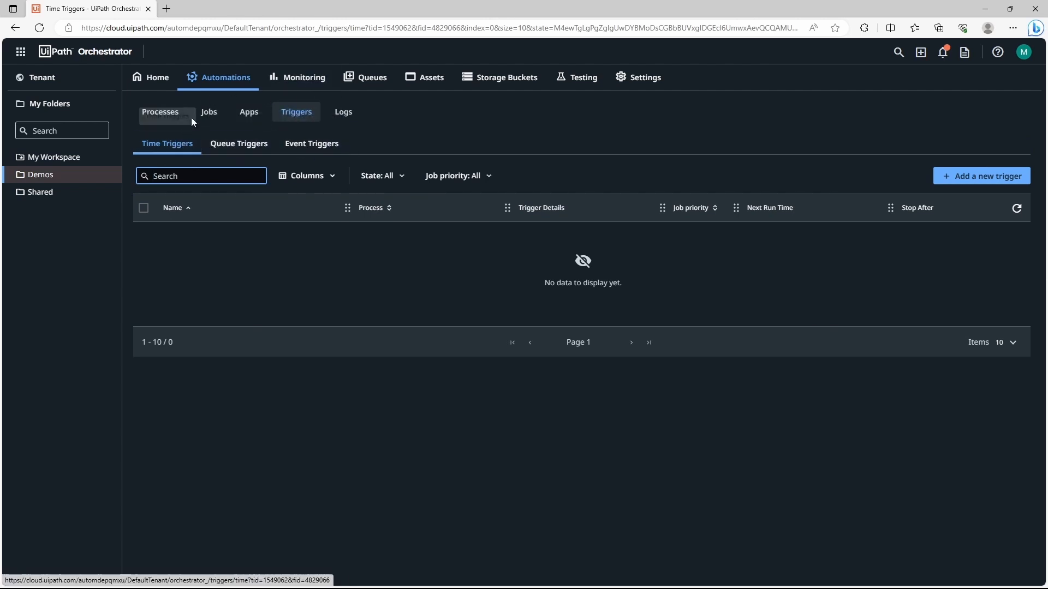
mouse_move(311, 143)
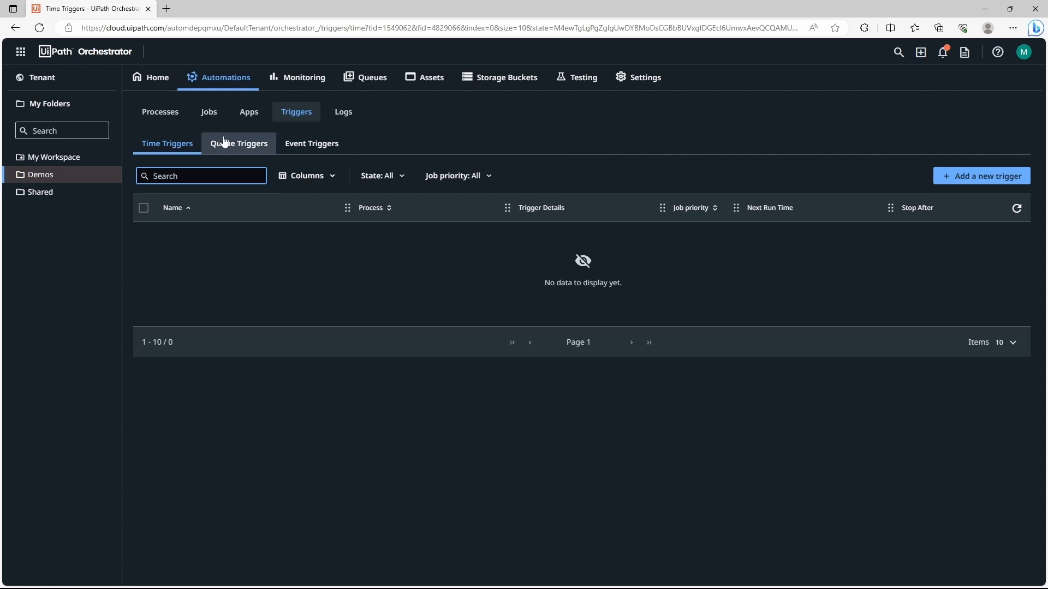
- Show the empty Queue Triggers list for the Demos folder
click(239, 143)
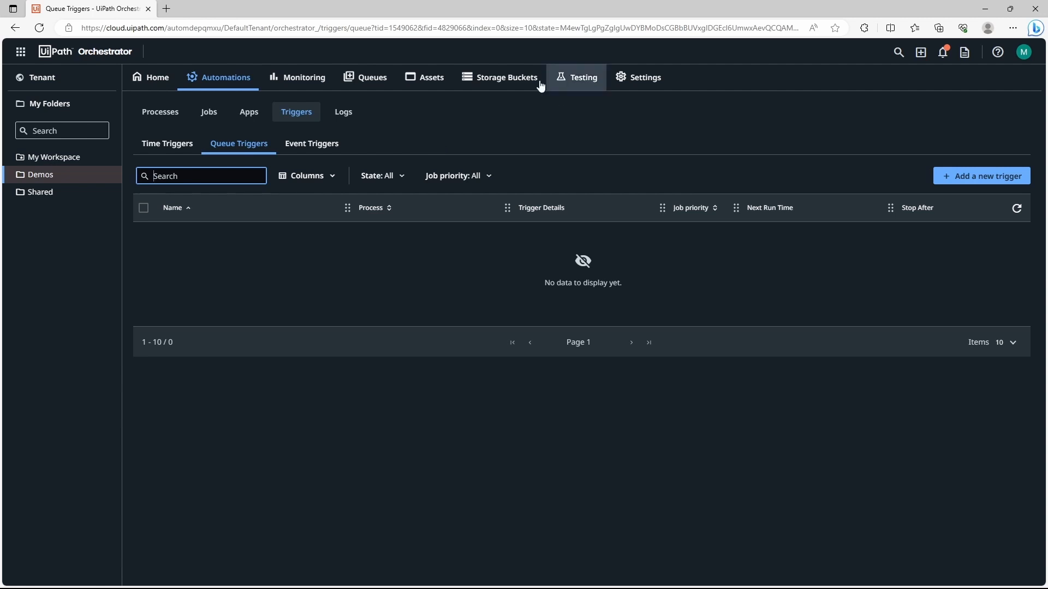
- View the empty Event Triggers list, then return to the Time Triggers list
click(311, 145)
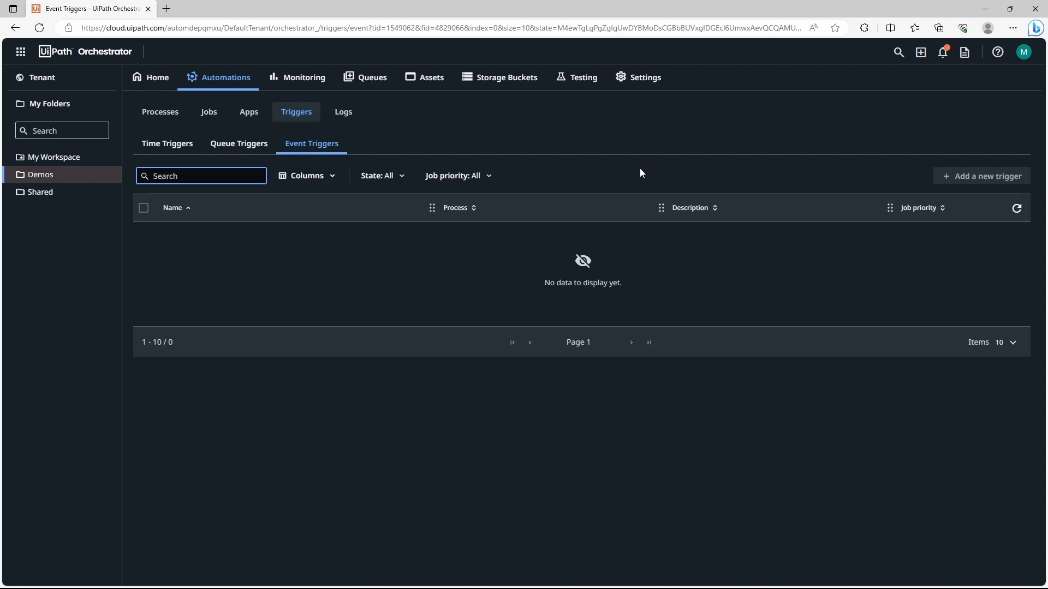
click(201, 176)
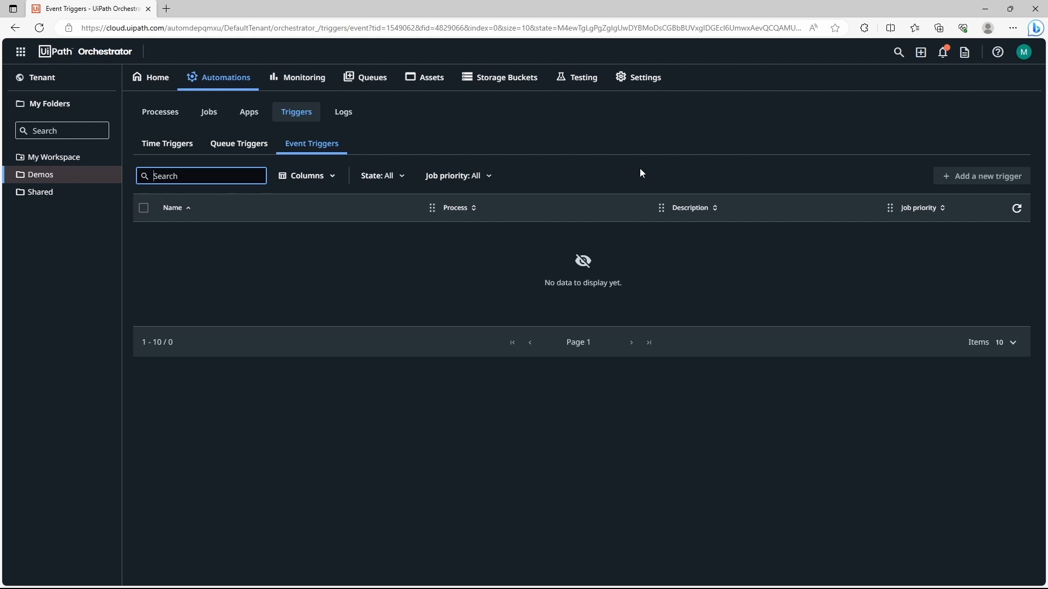
mouse_move(549, 195)
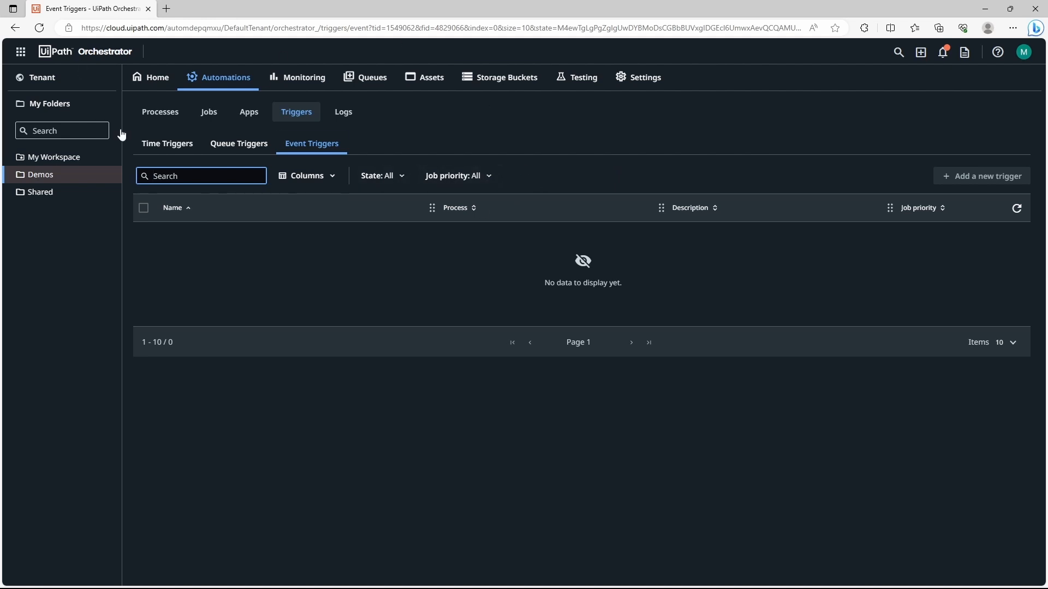
click(165, 143)
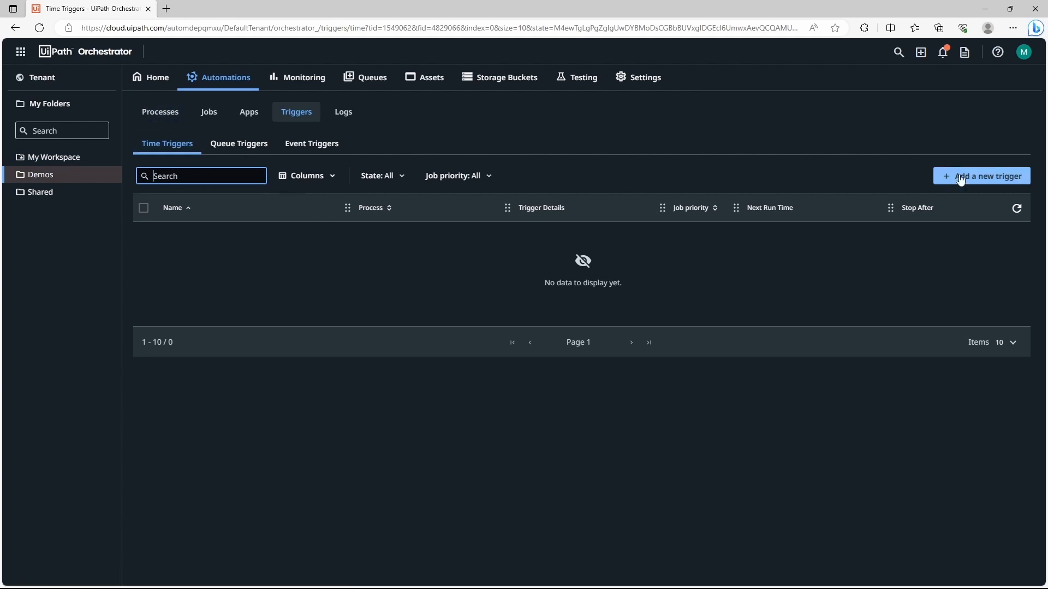
- Start a new time trigger named TRIGGER_LOGS running the Logs_StudioWeb process
click(981, 175)
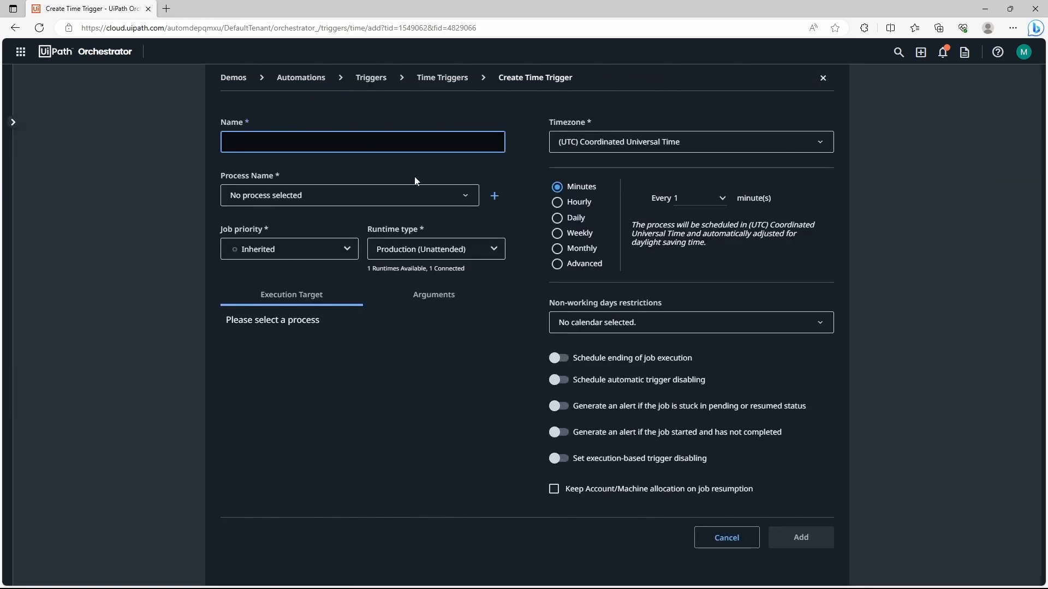
mouse_move(434, 157)
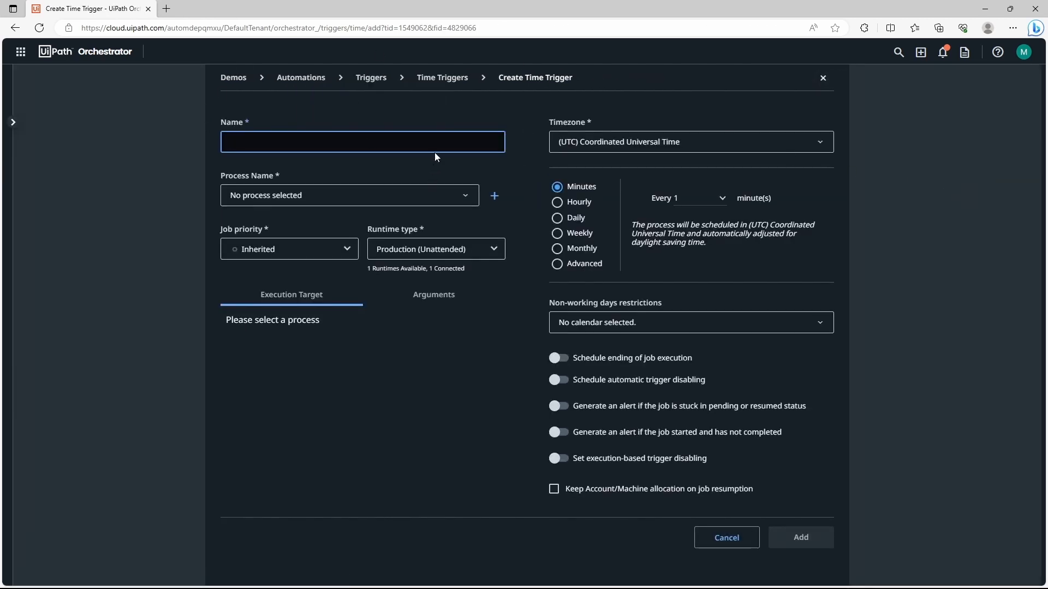
text(TRIGGER_LOGS)
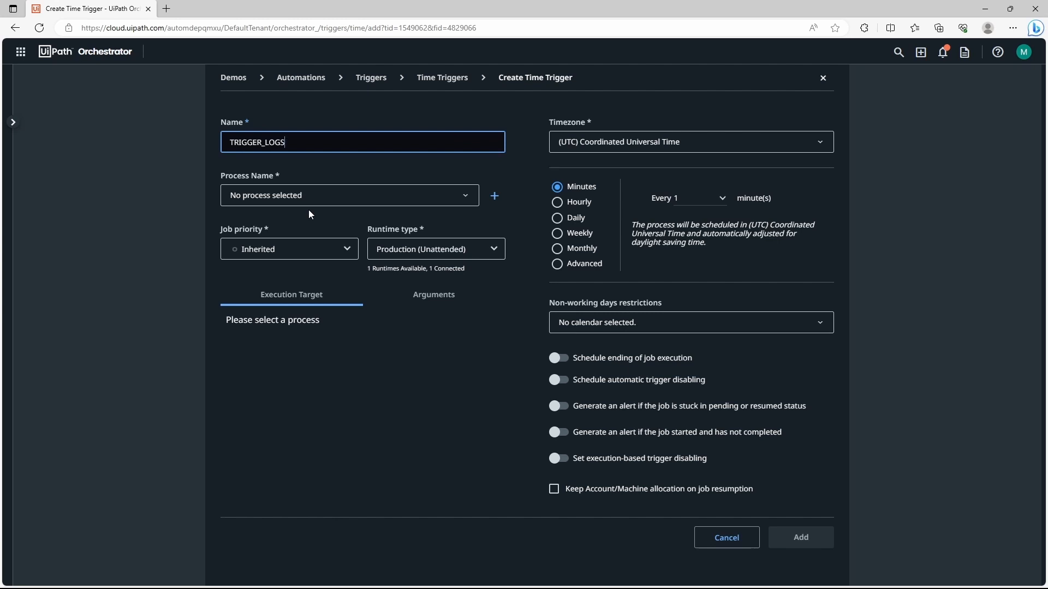
click(348, 195)
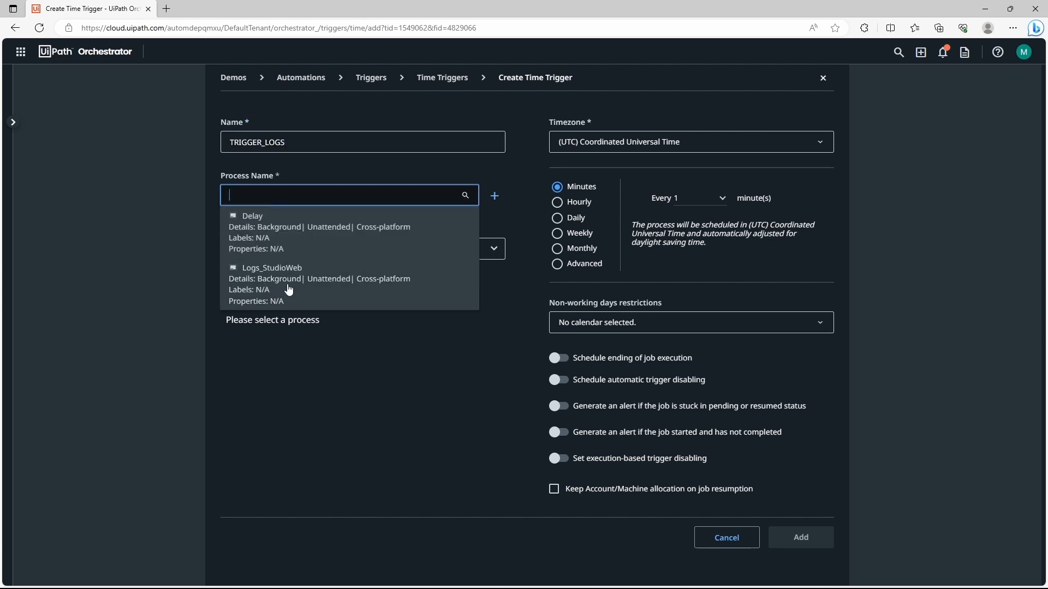
click(272, 281)
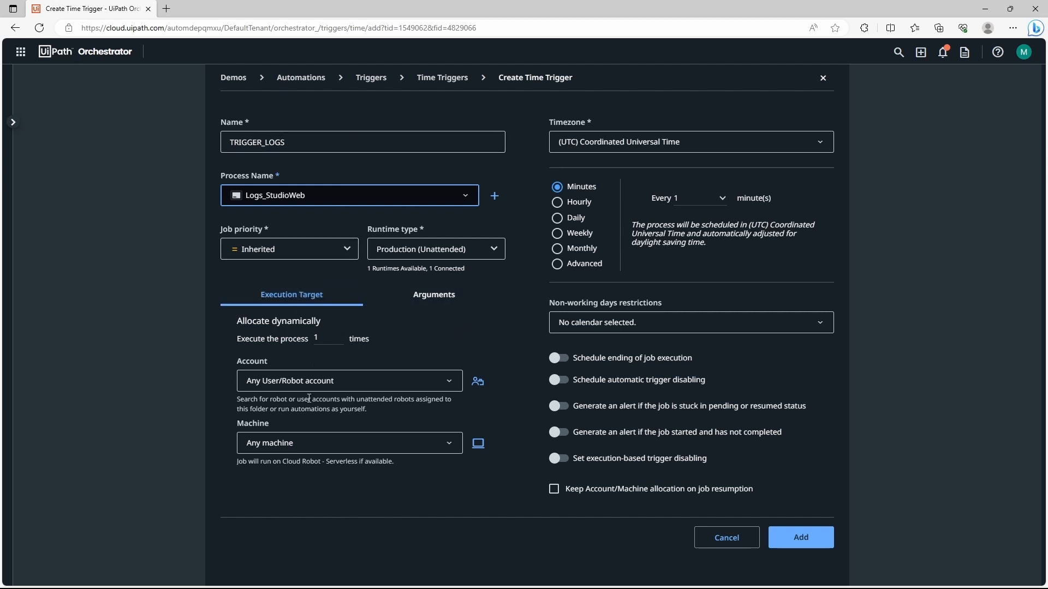
mouse_move(323, 425)
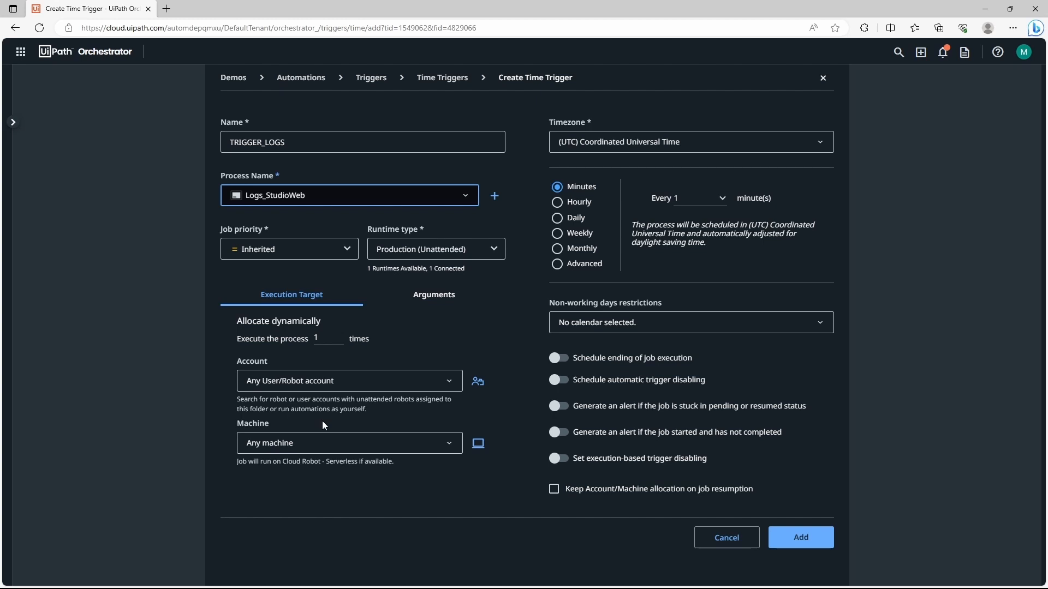
mouse_move(266, 397)
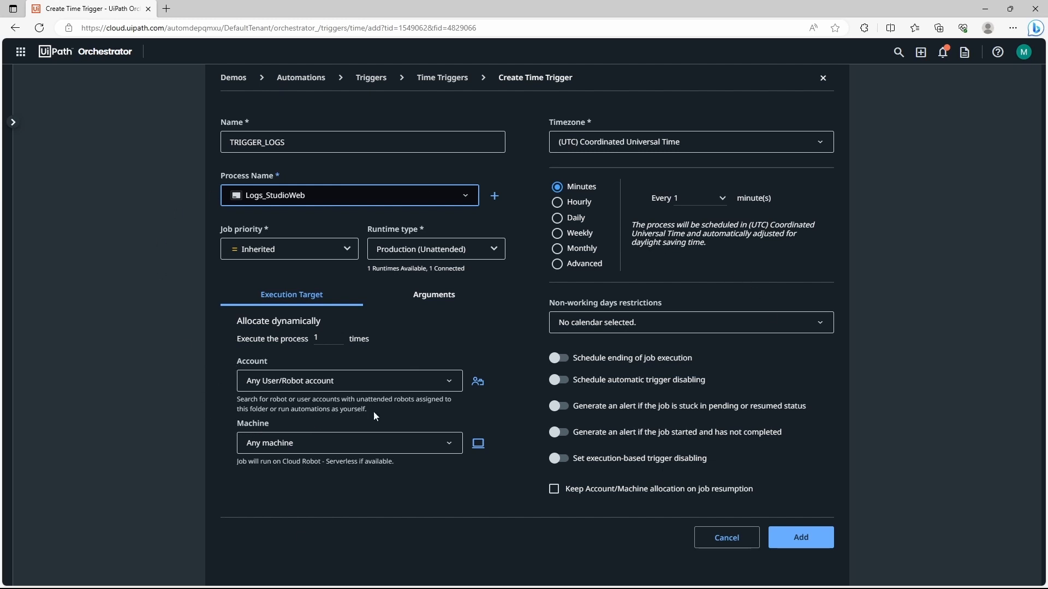
mouse_move(583, 177)
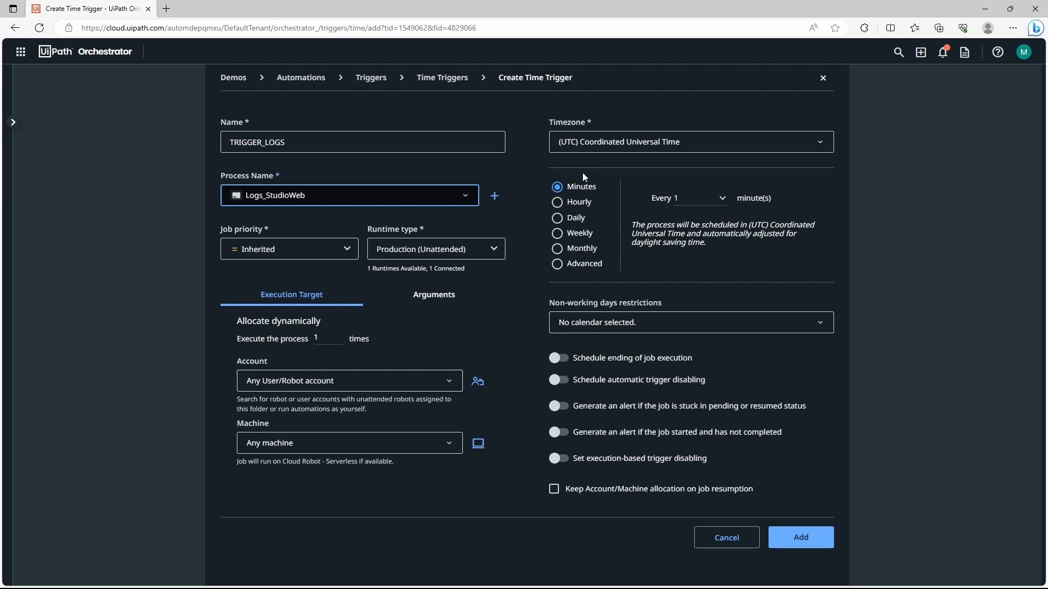
mouse_move(595, 87)
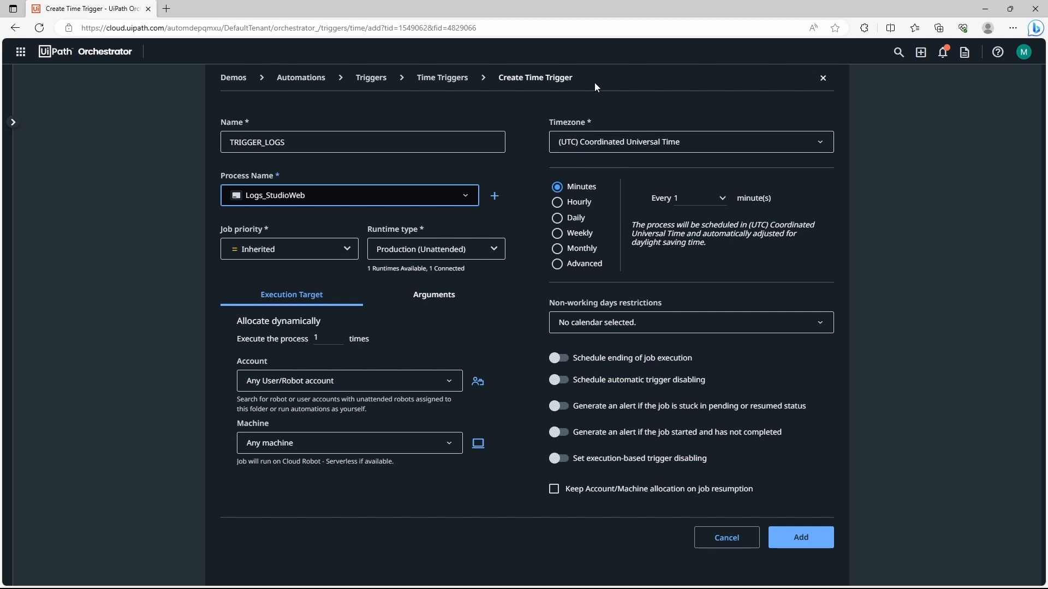
mouse_move(583, 204)
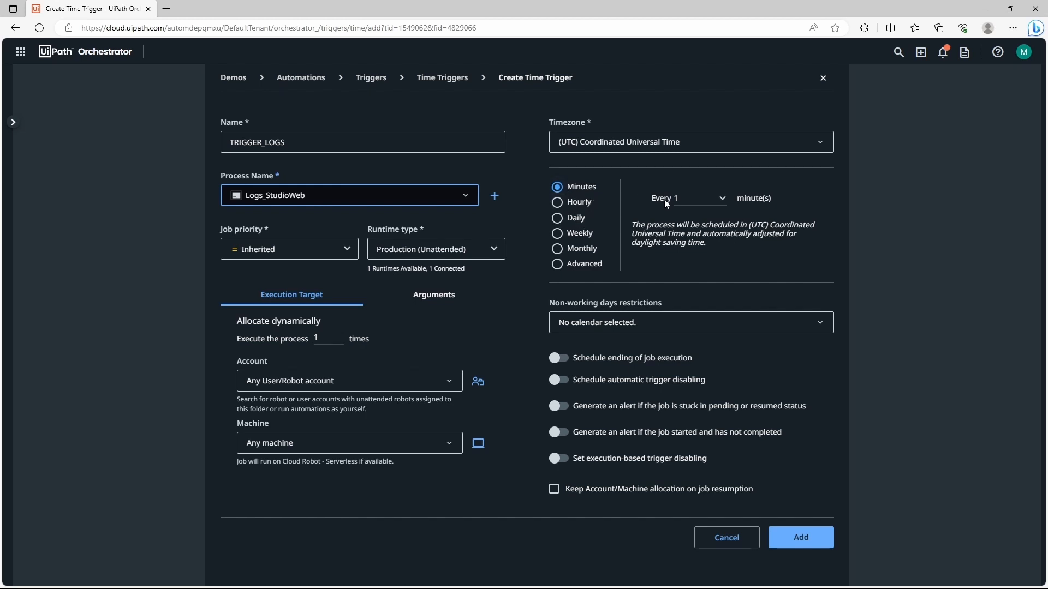
- Look over hourly, daily, weekly, monthly and advanced frequencies, then keep it repeating every 1 minute
click(687, 197)
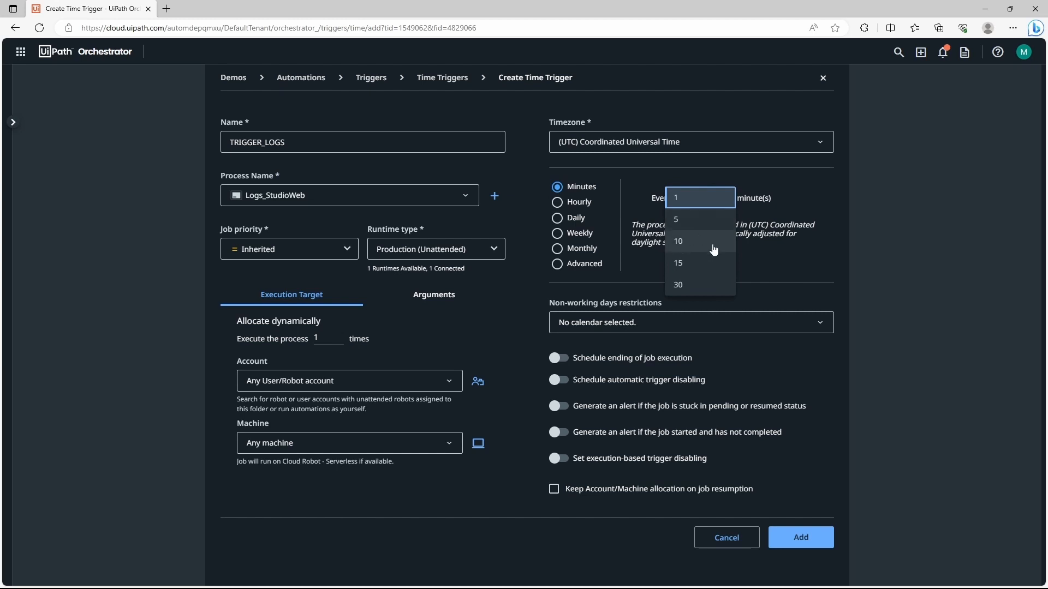
click(557, 202)
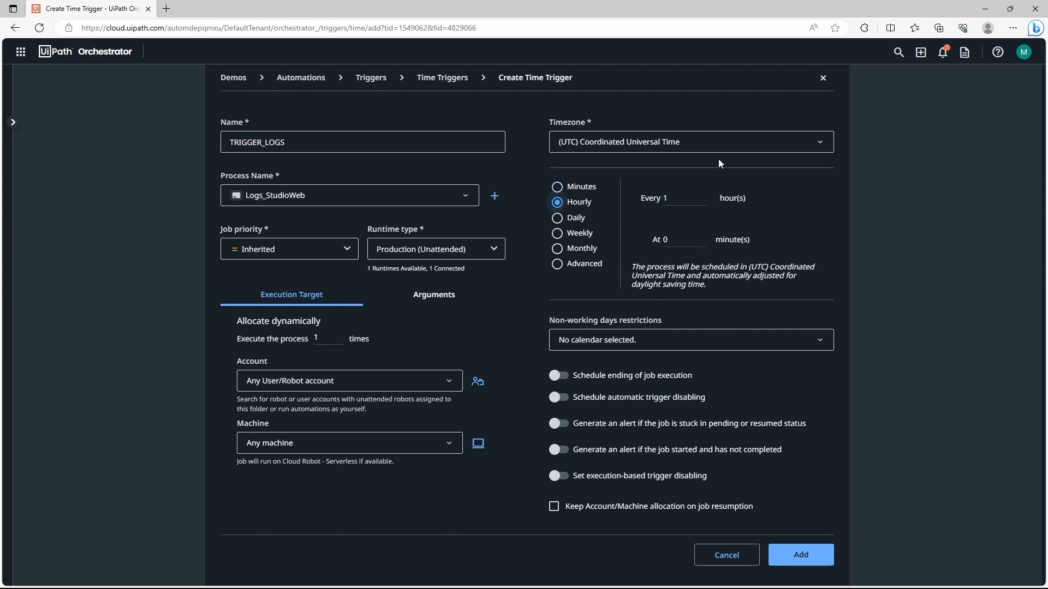
click(556, 217)
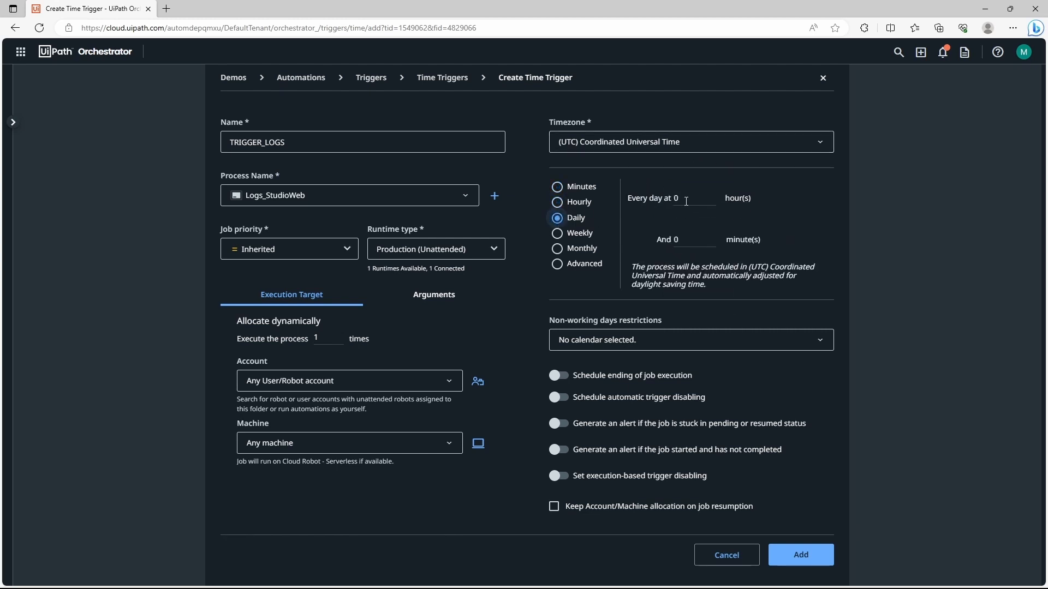
mouse_move(739, 234)
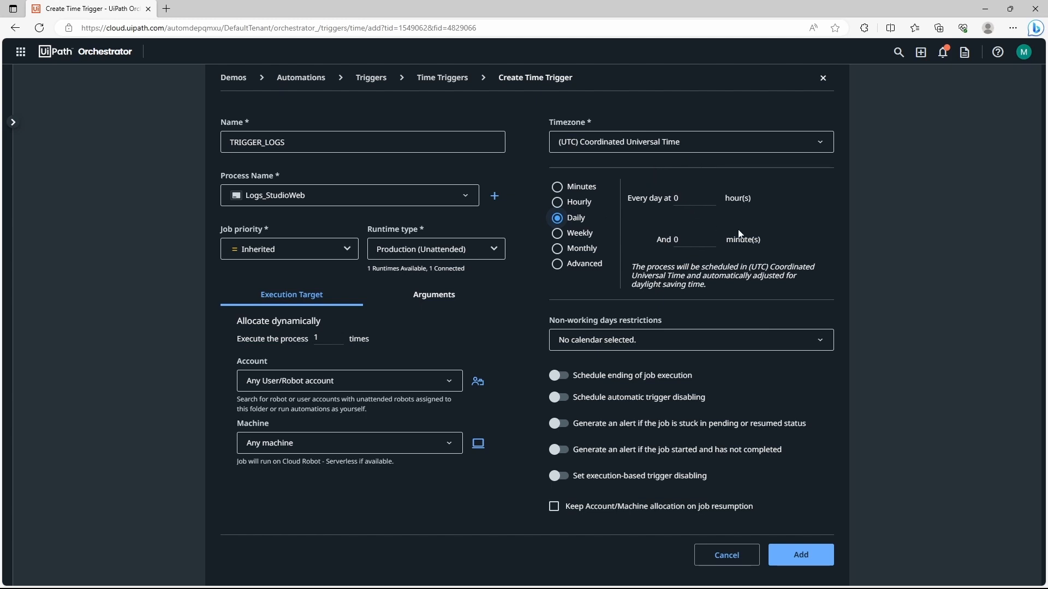
click(556, 232)
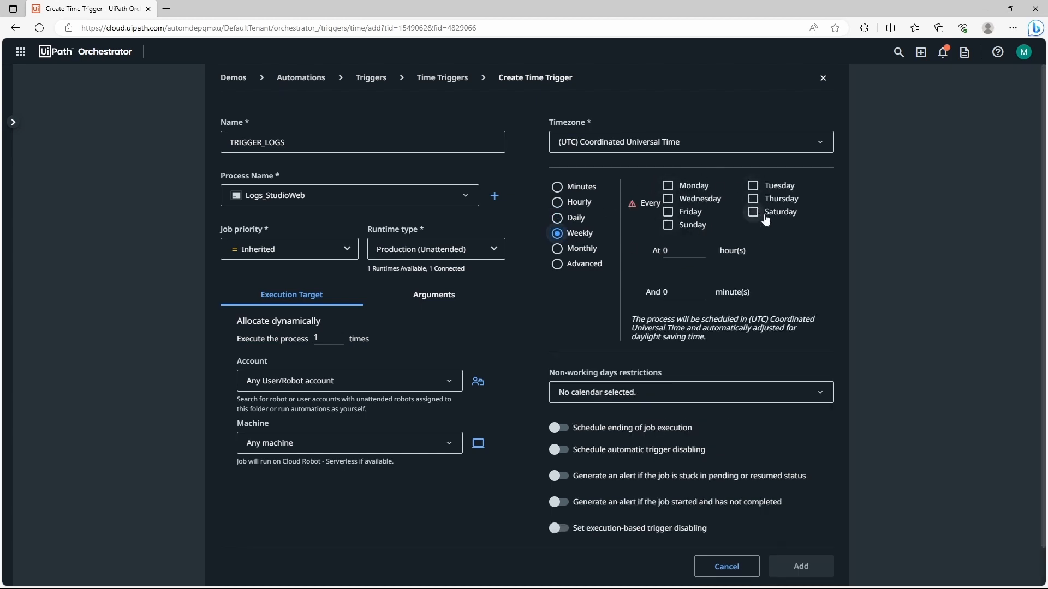
click(556, 248)
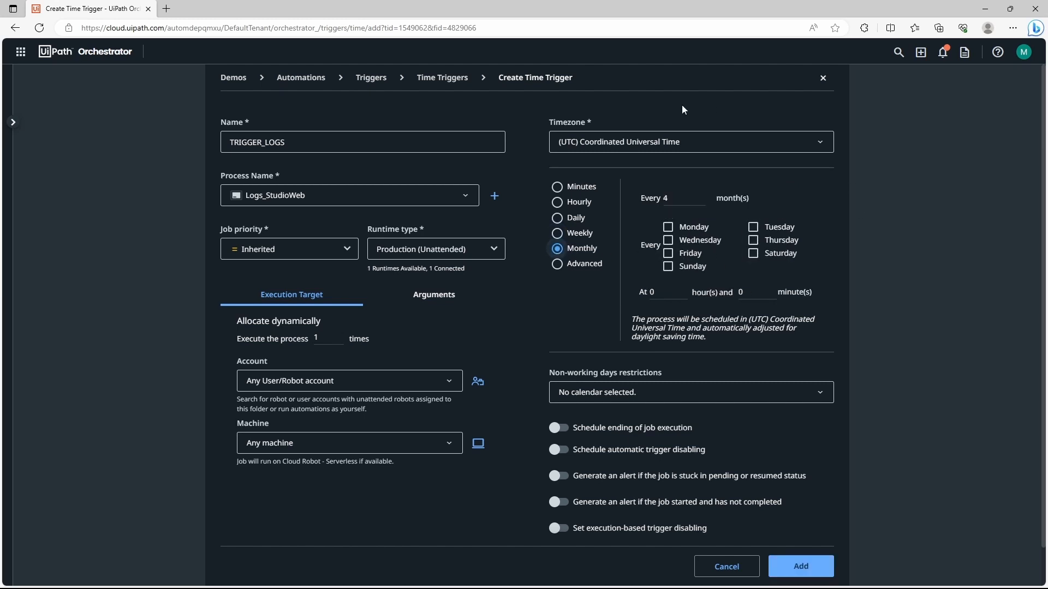
click(557, 265)
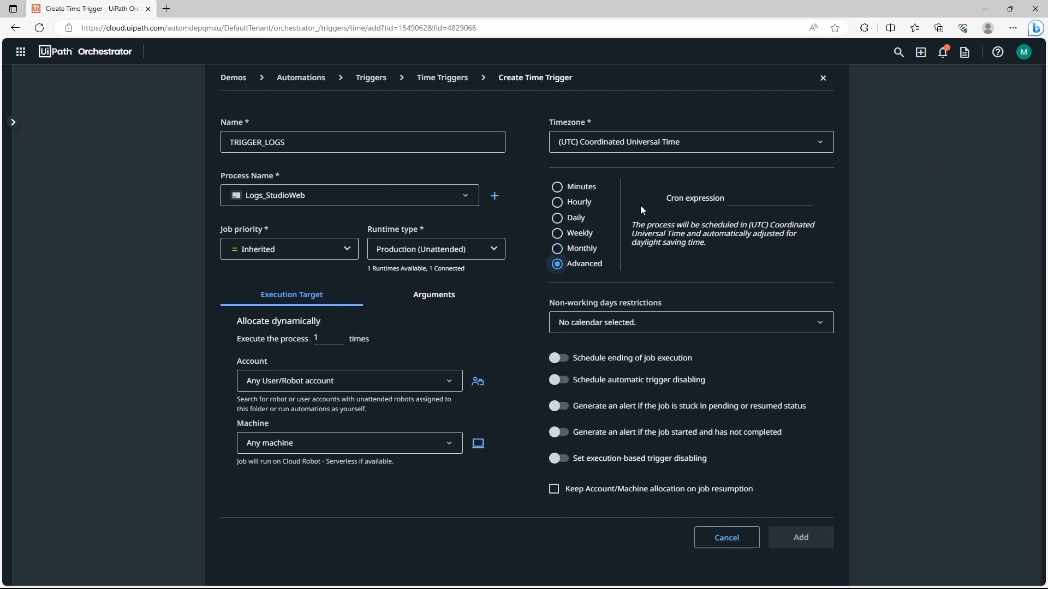
mouse_move(887, 198)
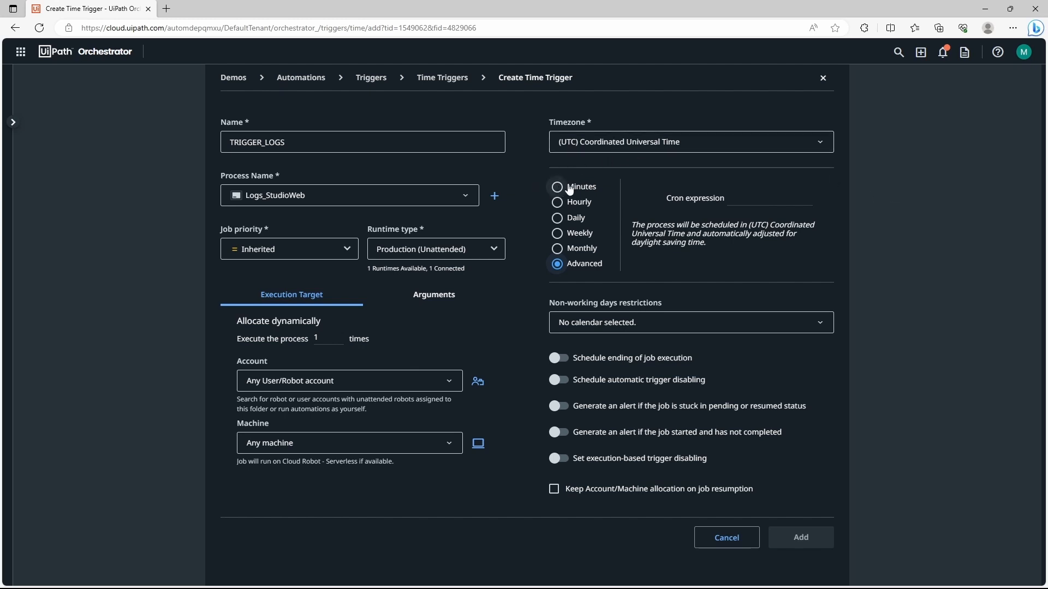
click(557, 186)
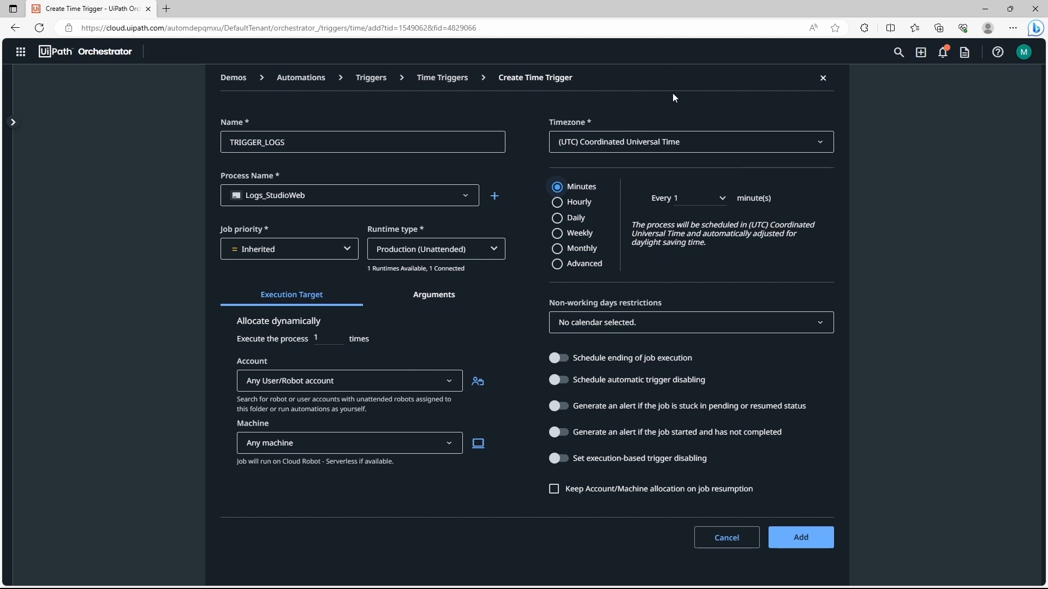
mouse_move(590, 311)
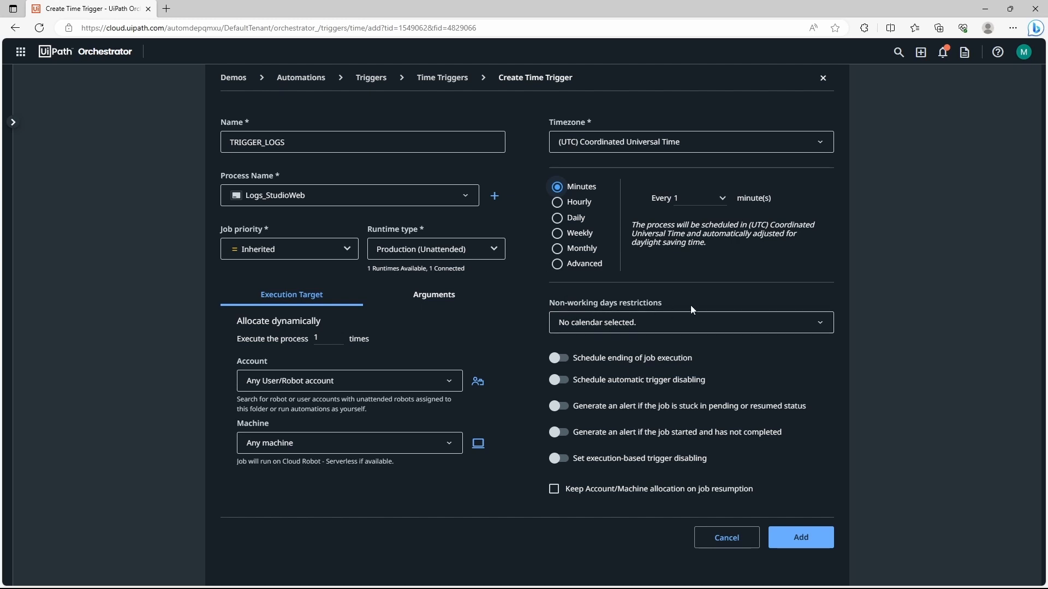
mouse_move(749, 331)
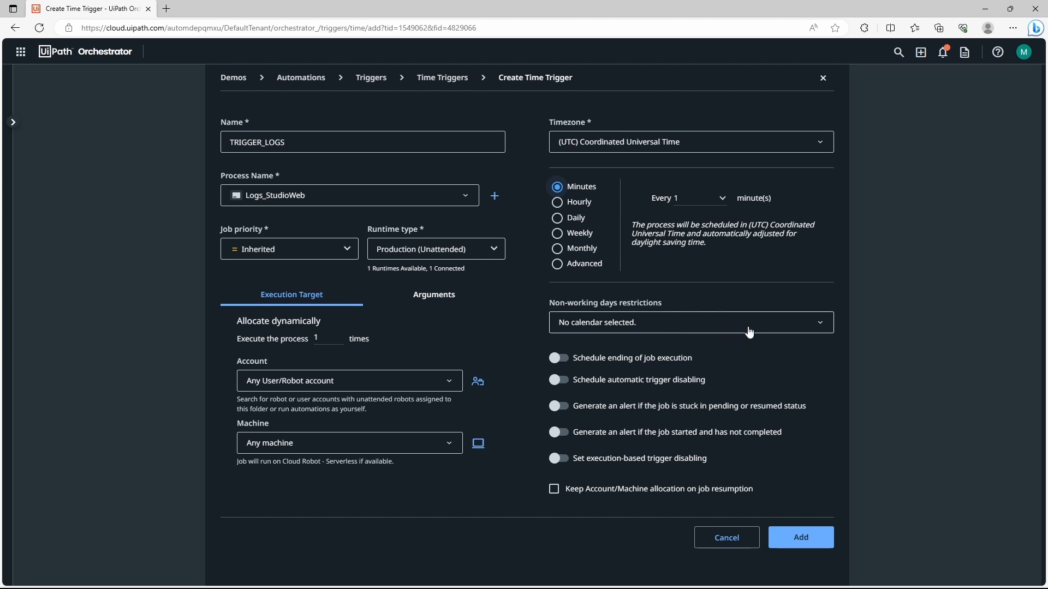
click(689, 322)
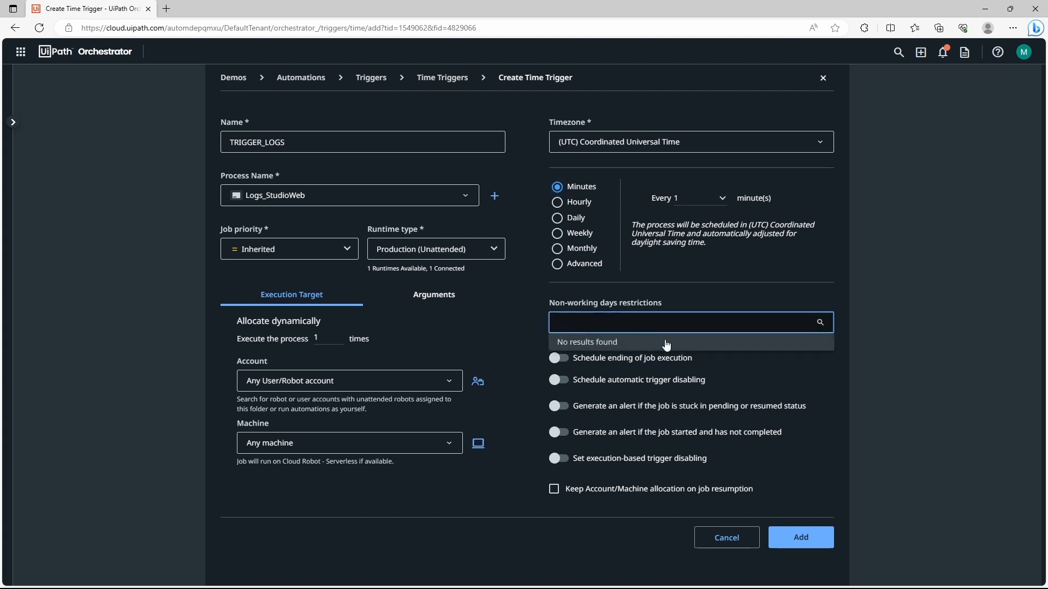
mouse_move(817, 315)
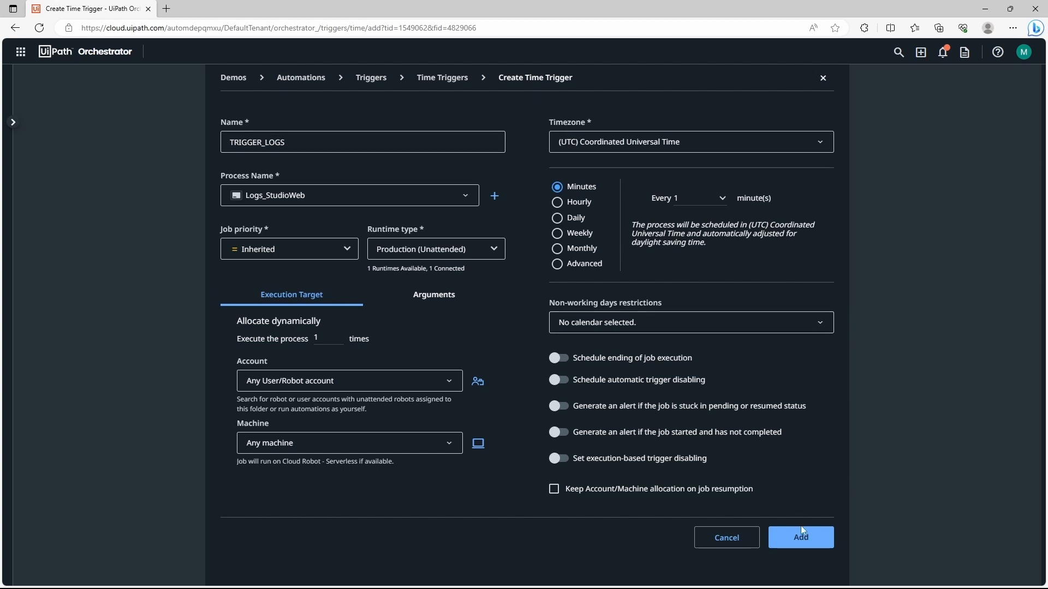
- Create the trigger, check it is Enabled, and view the first Logs_StudioWeb job it started
click(800, 537)
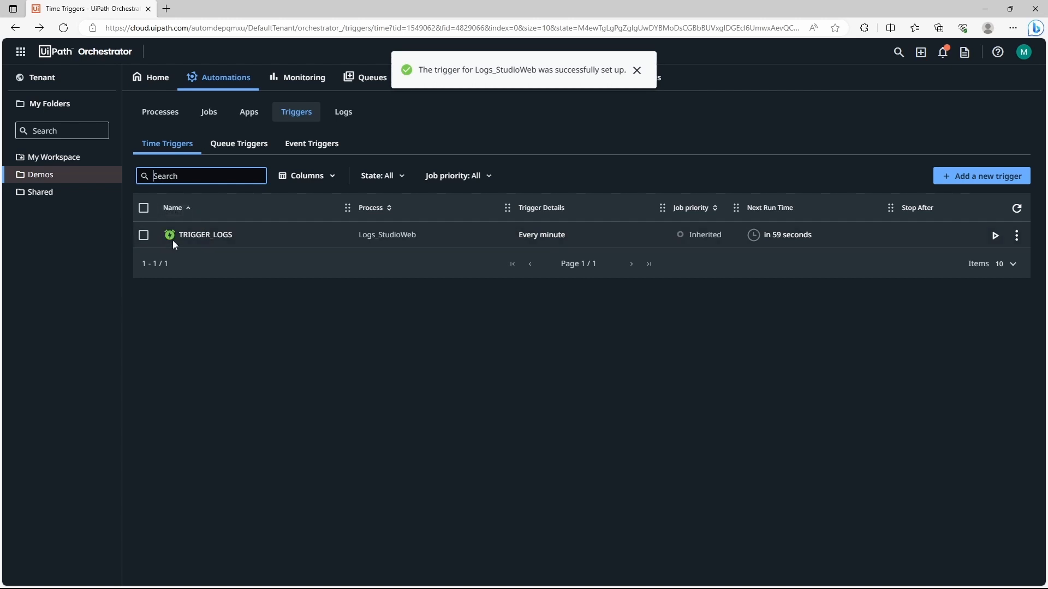
click(635, 70)
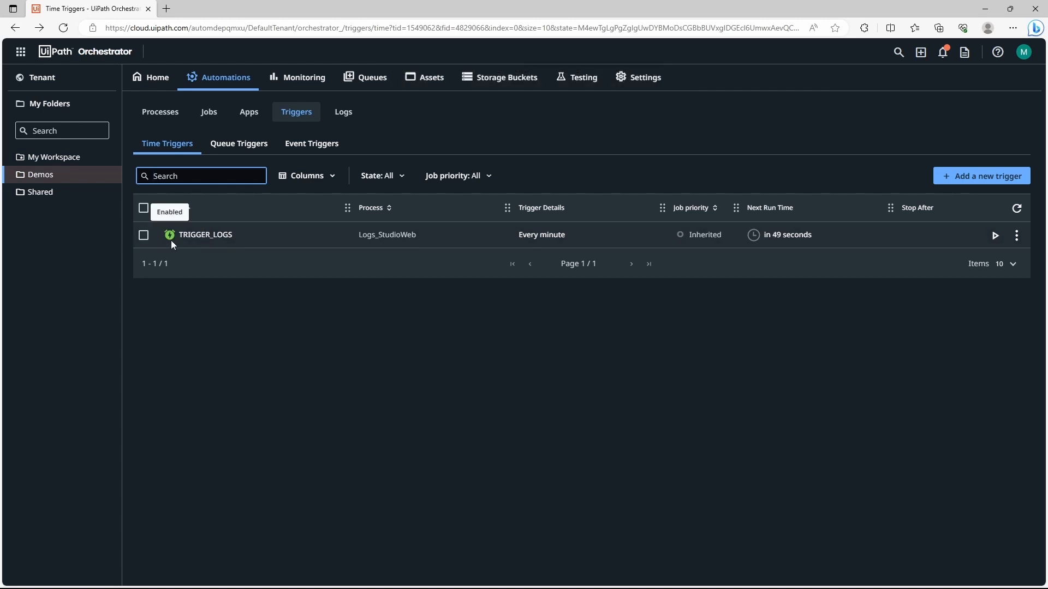
click(175, 207)
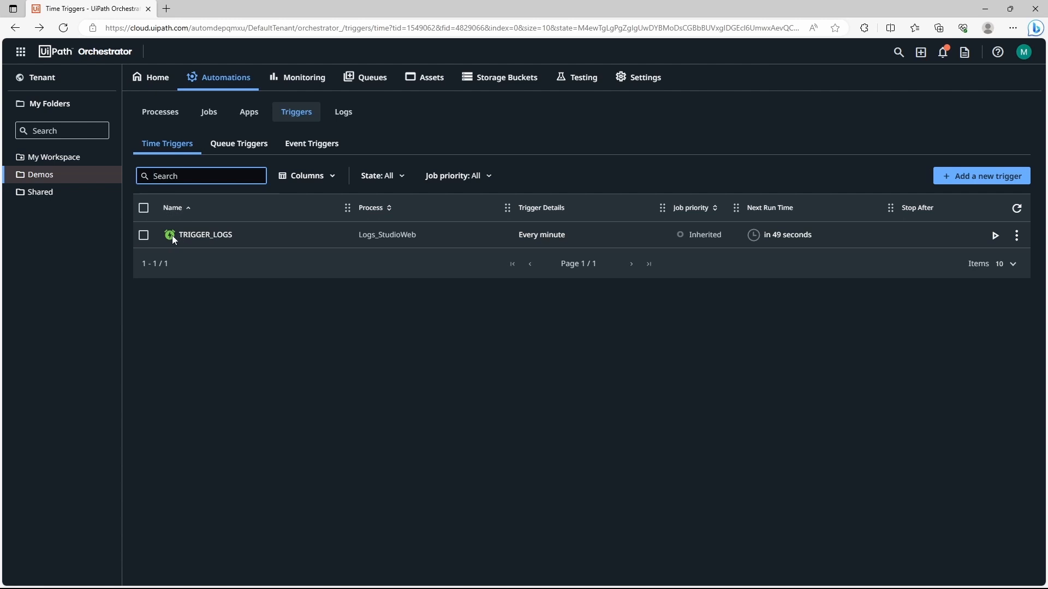
mouse_move(170, 235)
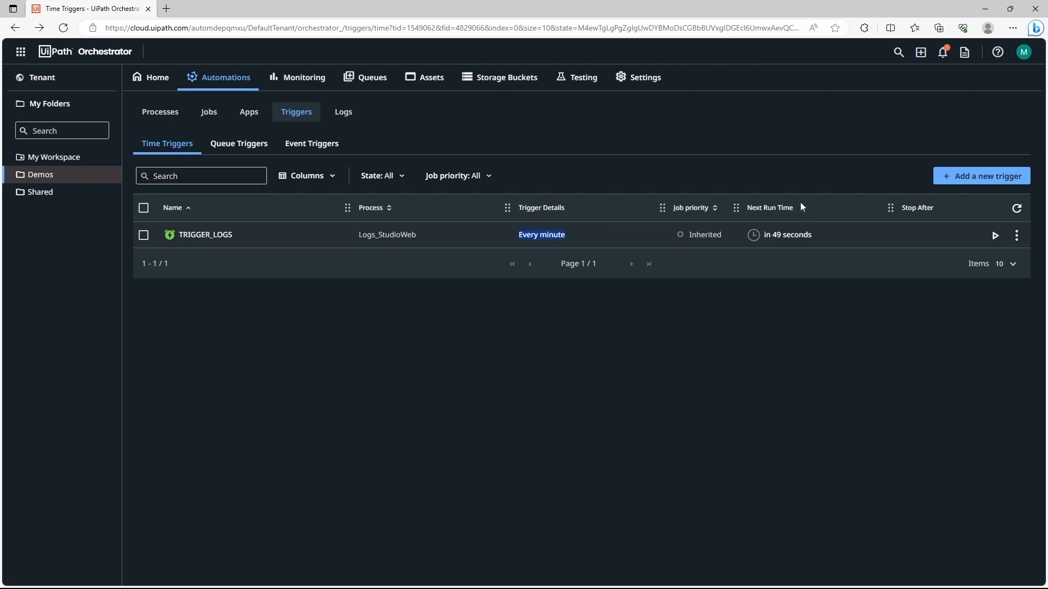
mouse_move(787, 235)
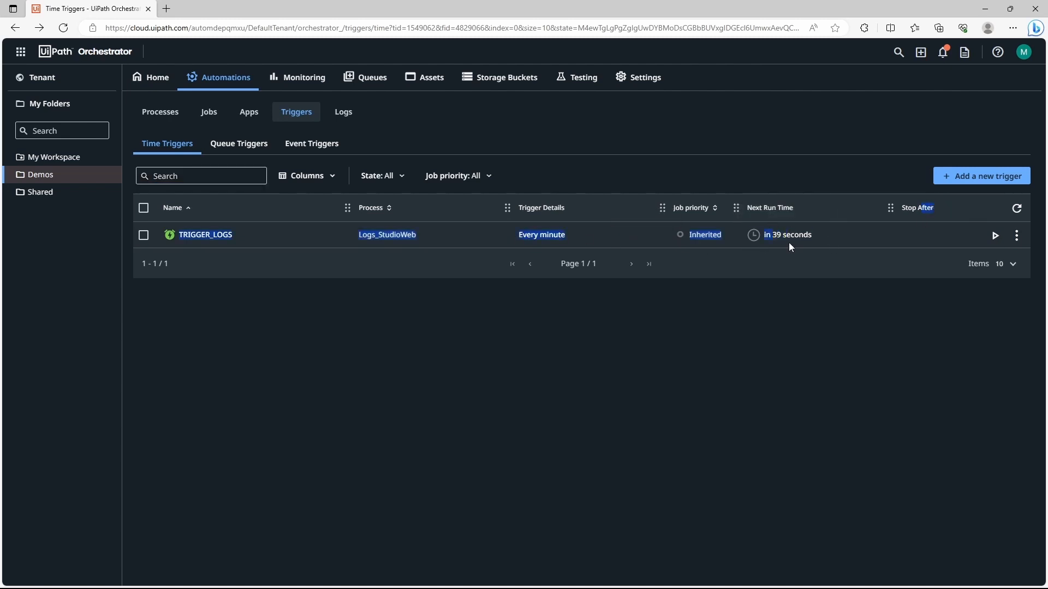
mouse_move(919, 252)
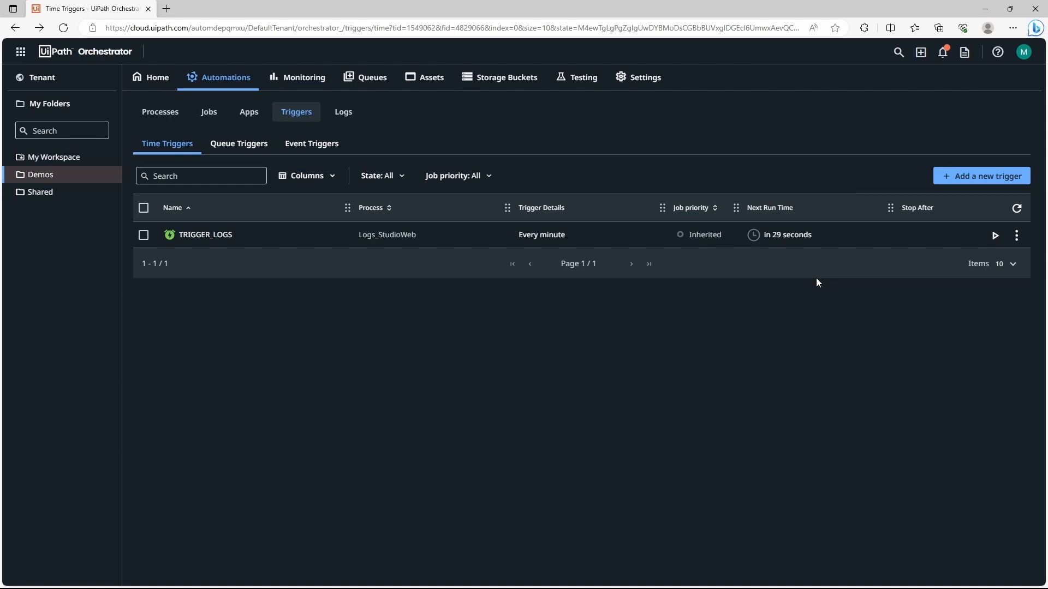
mouse_move(604, 360)
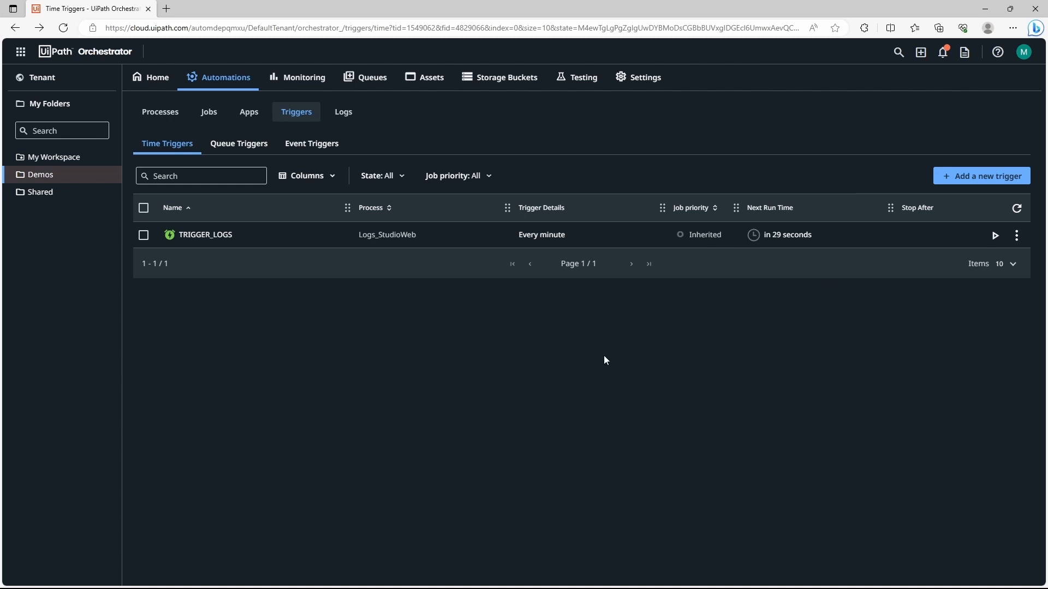
mouse_move(1017, 207)
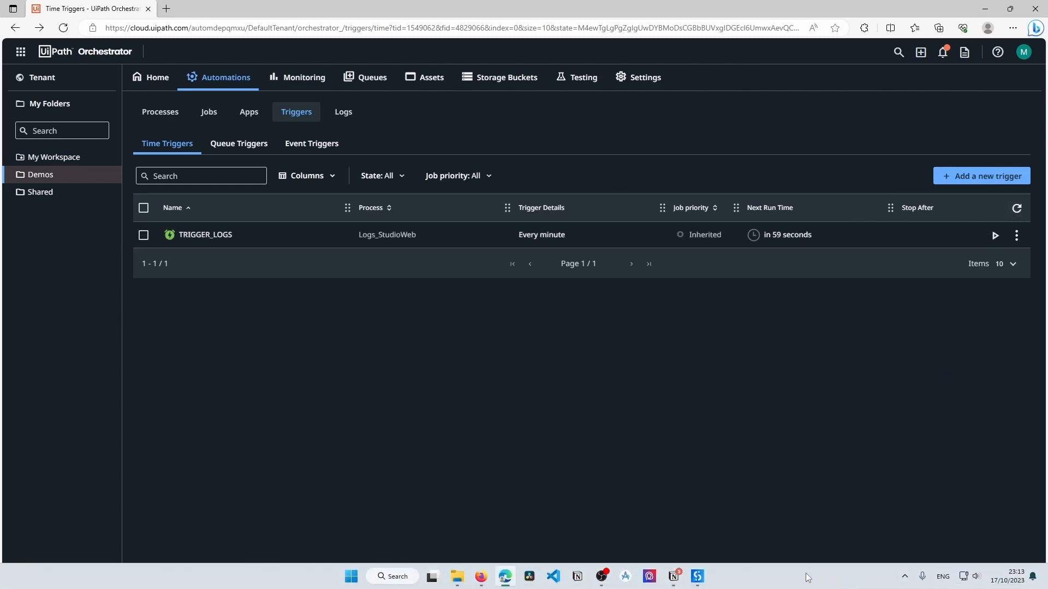
mouse_move(560, 54)
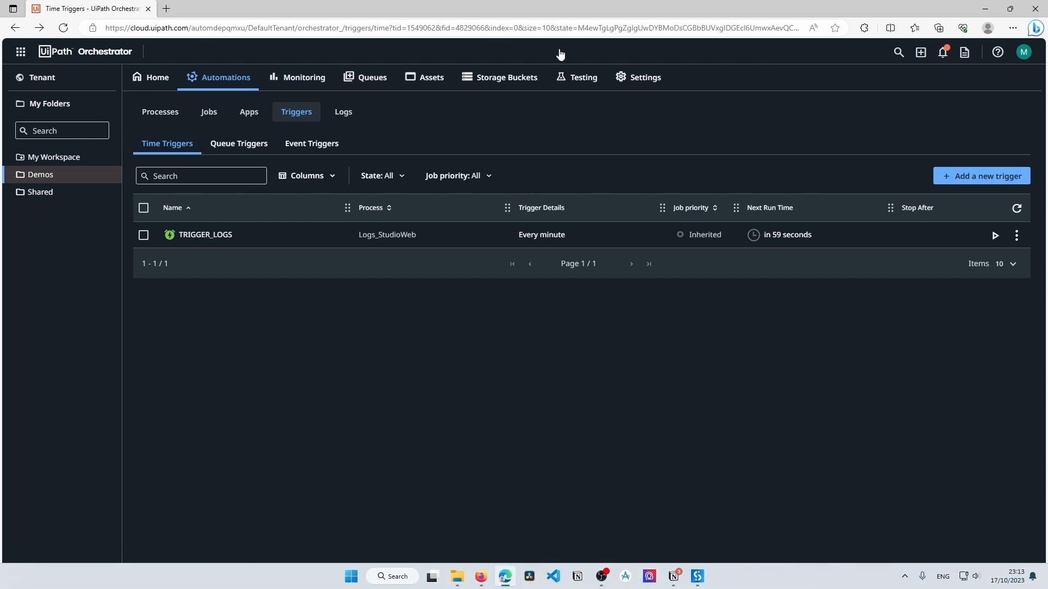
click(208, 111)
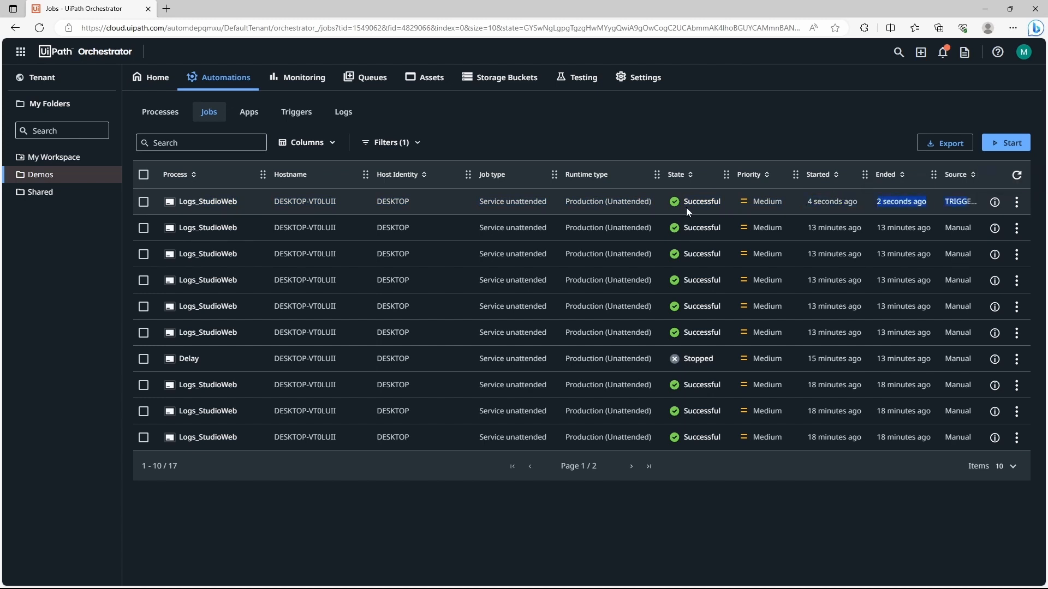
mouse_move(177, 223)
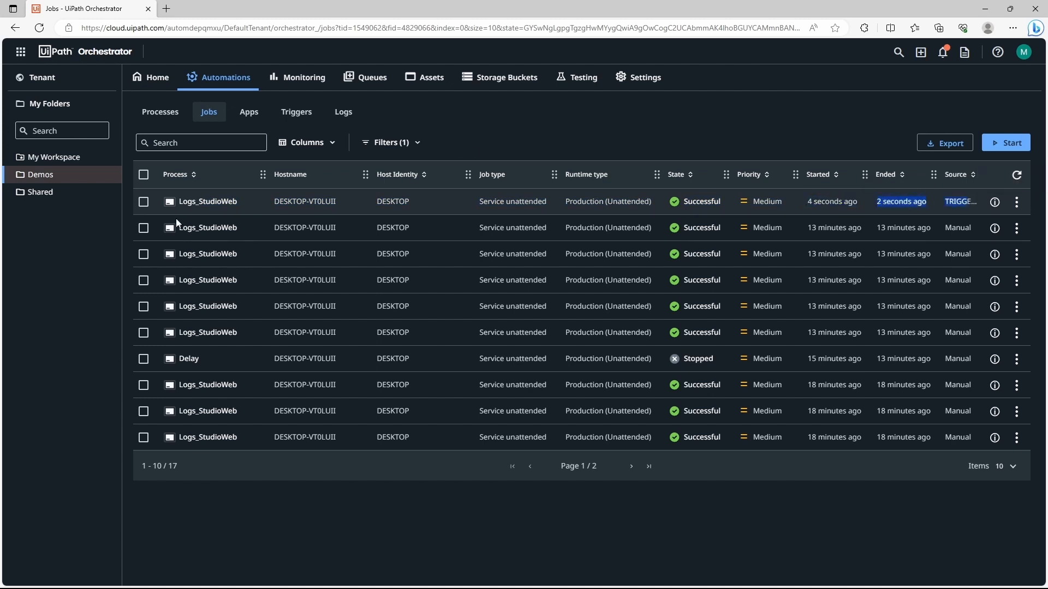
mouse_move(161, 111)
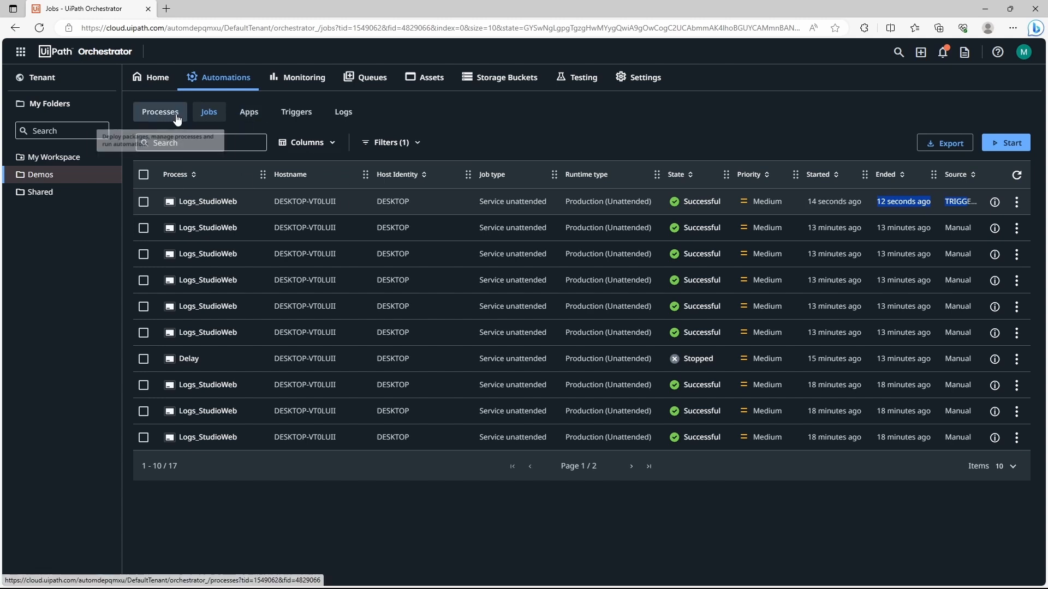
- Disable TRIGGER_LOGS from the Time Triggers list, then enable it again
click(295, 111)
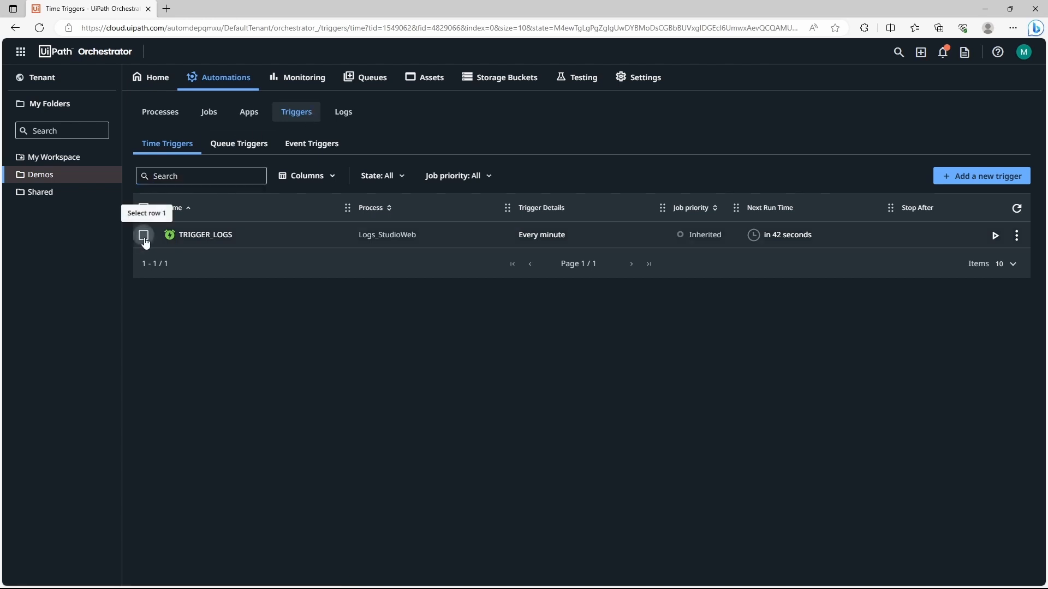
click(142, 235)
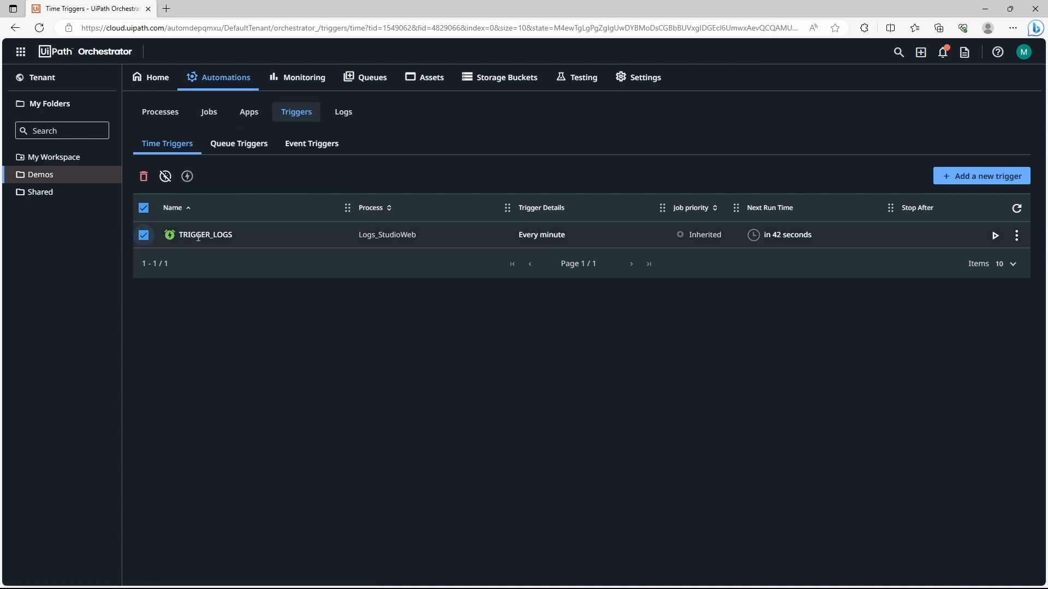
mouse_move(166, 177)
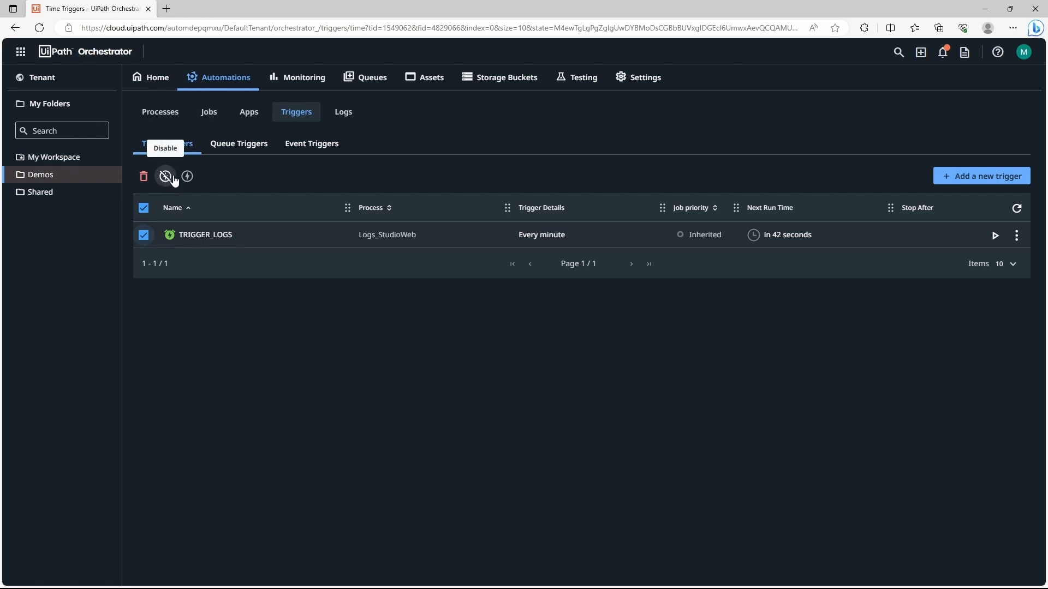
click(166, 177)
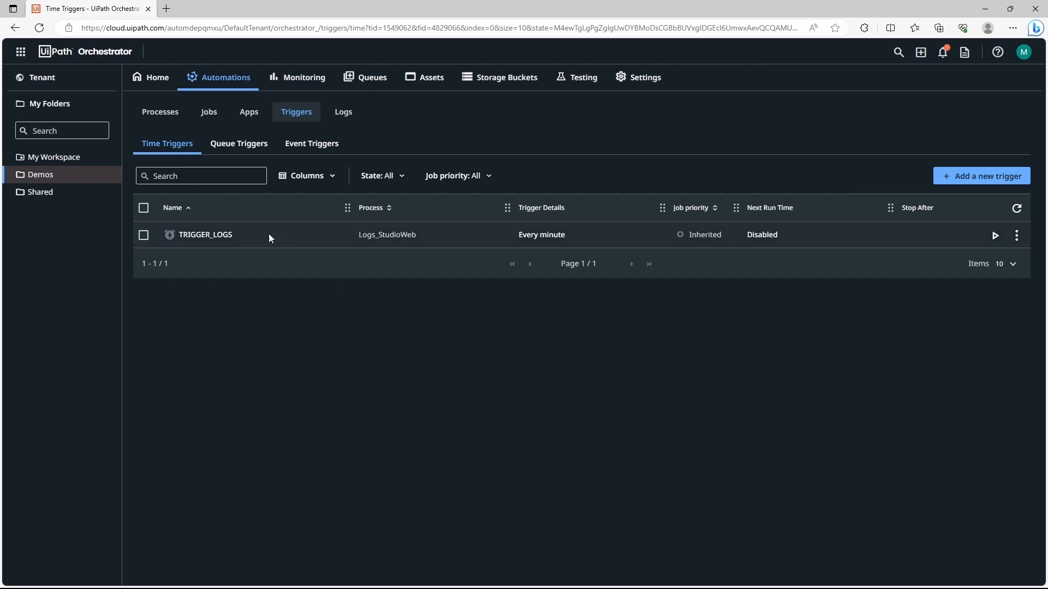
click(143, 208)
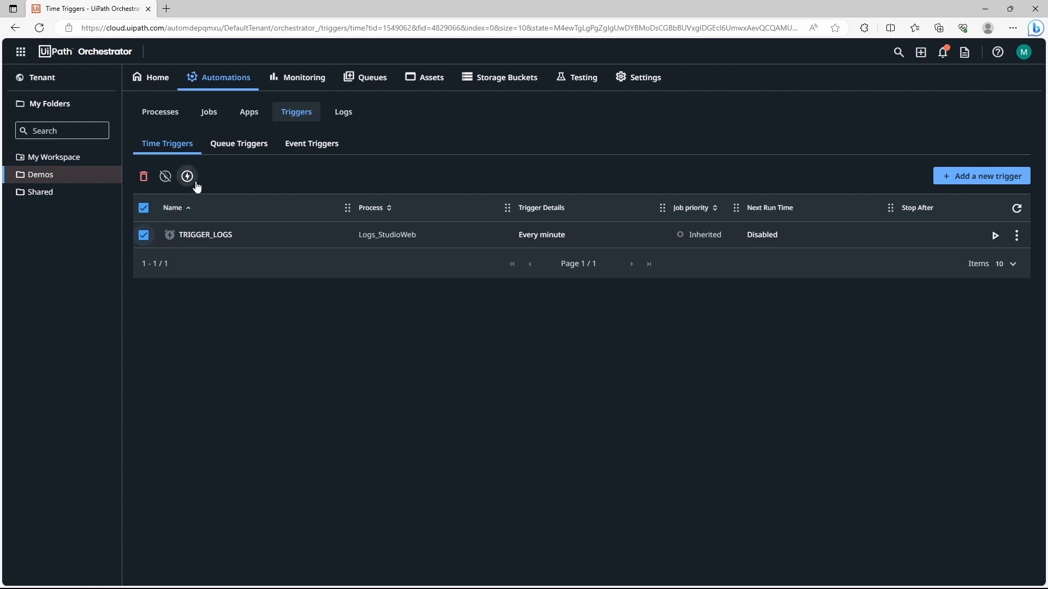
click(188, 177)
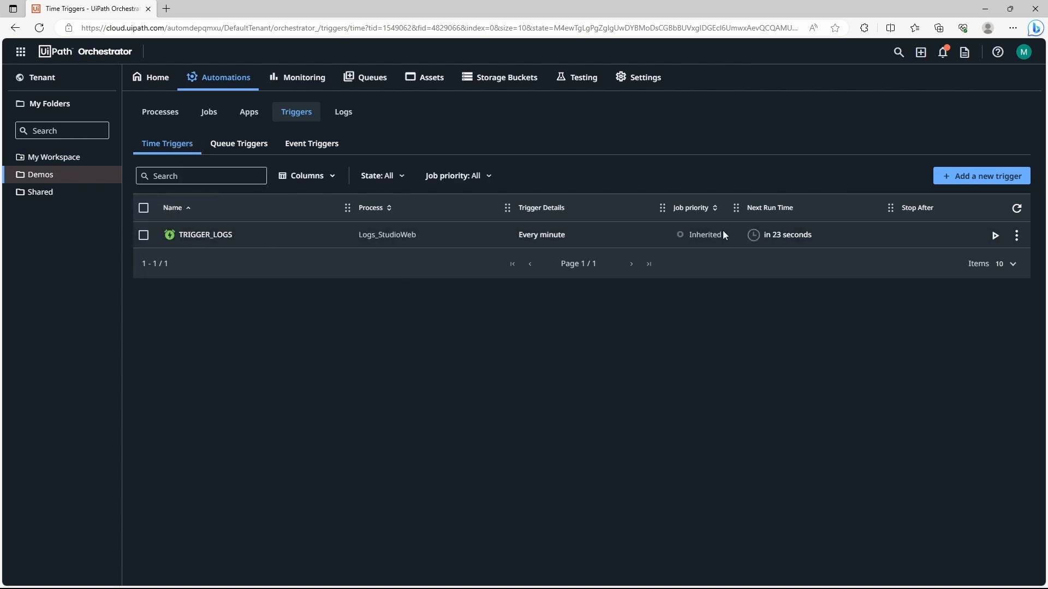
- Edit TRIGGER_LOGS to run every 5 minutes and update it
click(1017, 235)
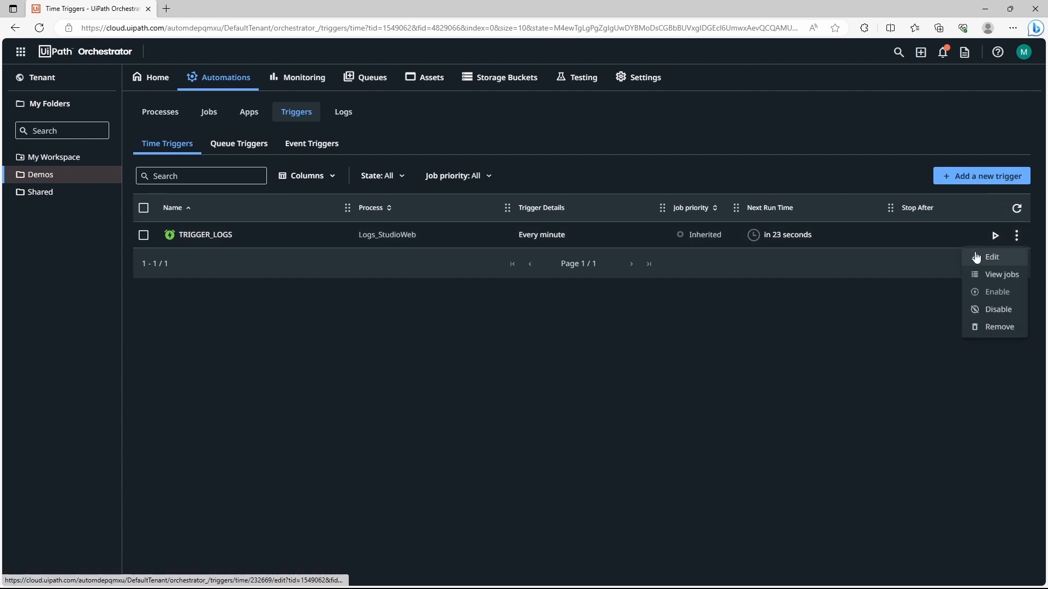
click(992, 257)
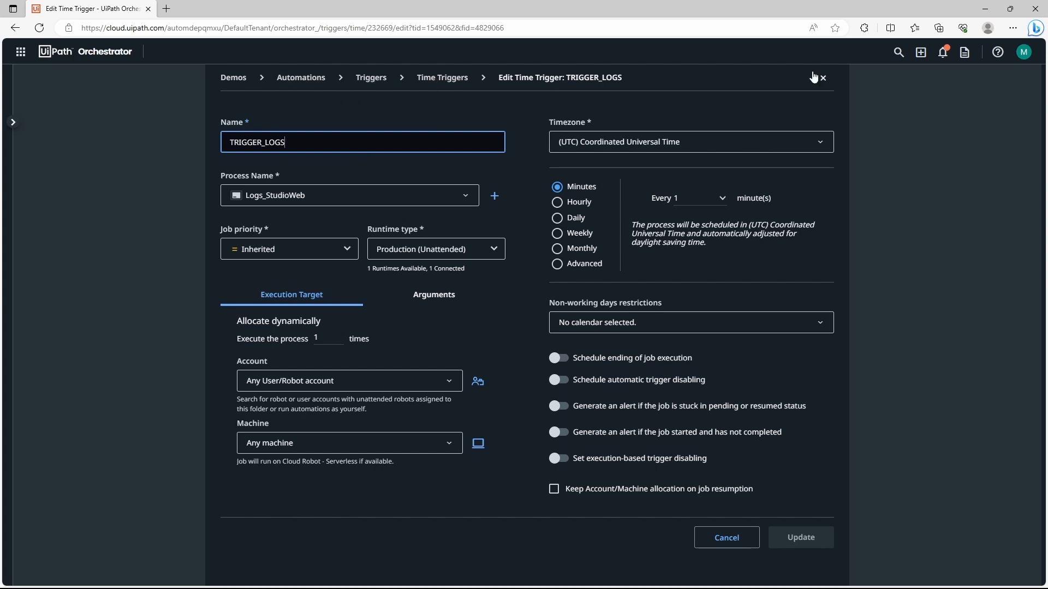
mouse_move(729, 267)
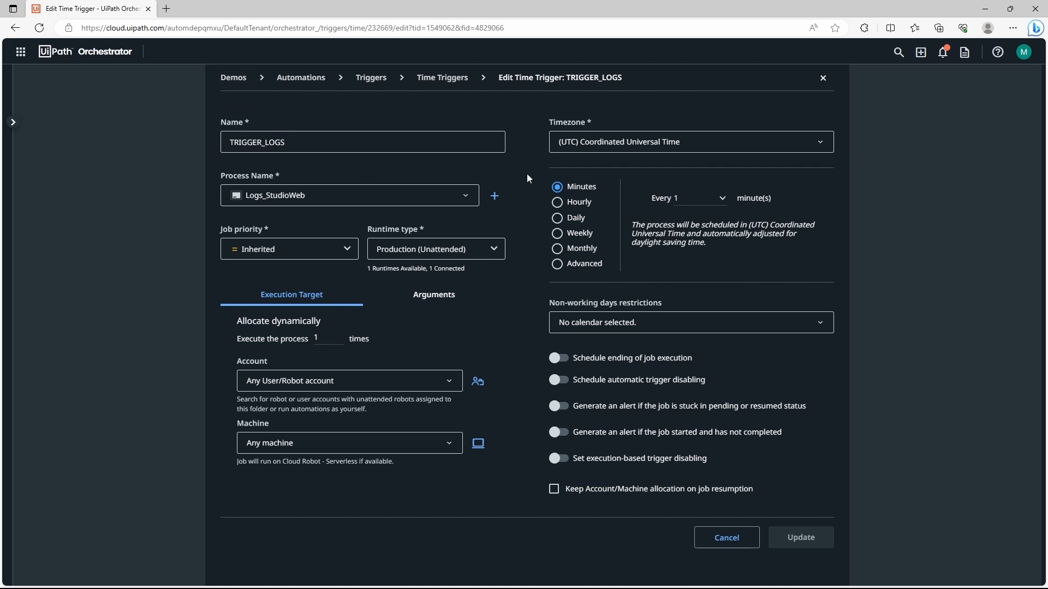
click(687, 197)
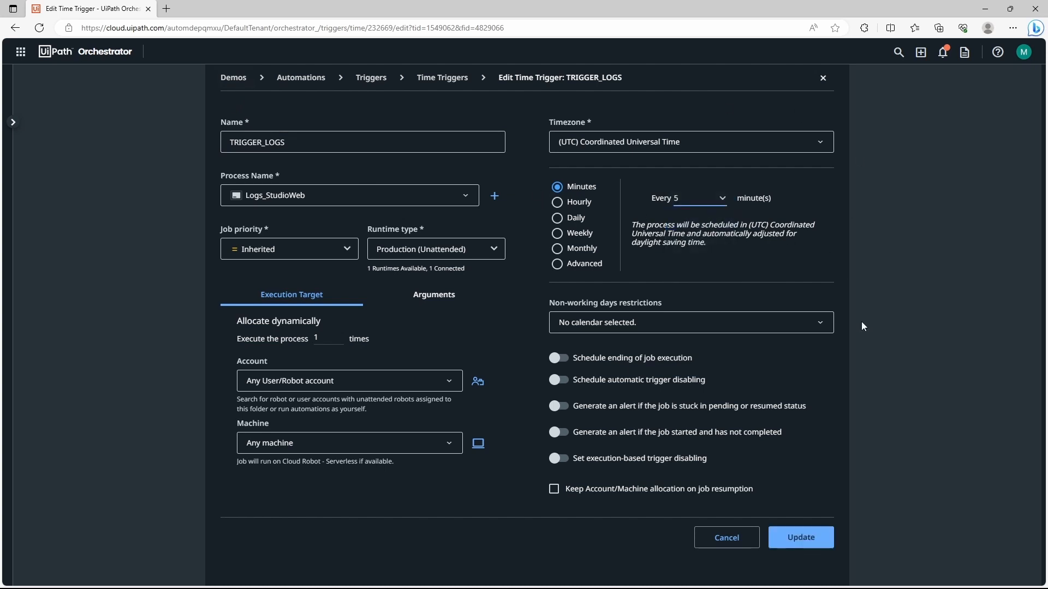
click(800, 537)
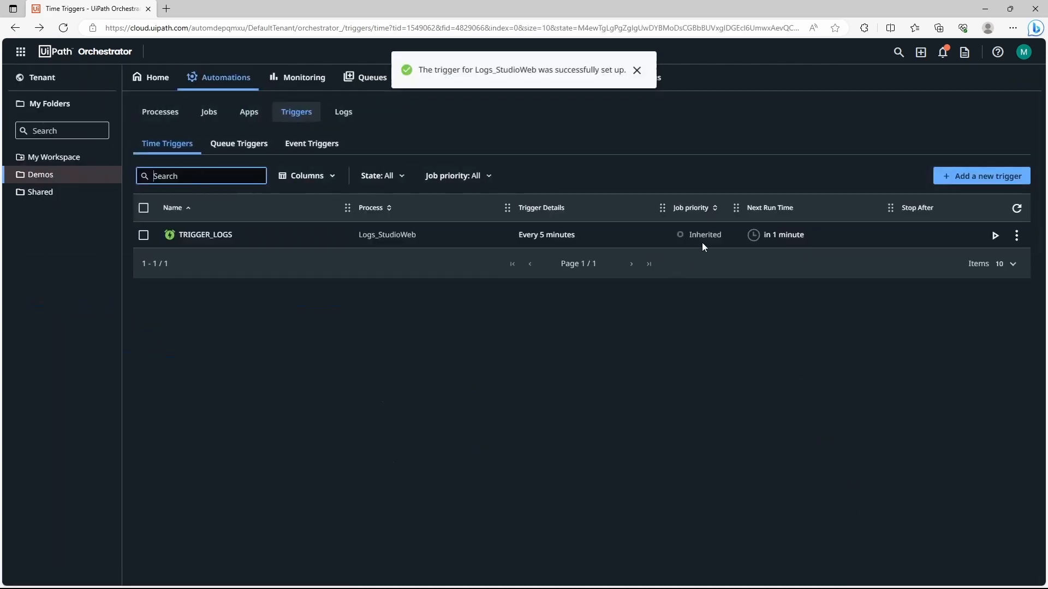
mouse_move(715, 325)
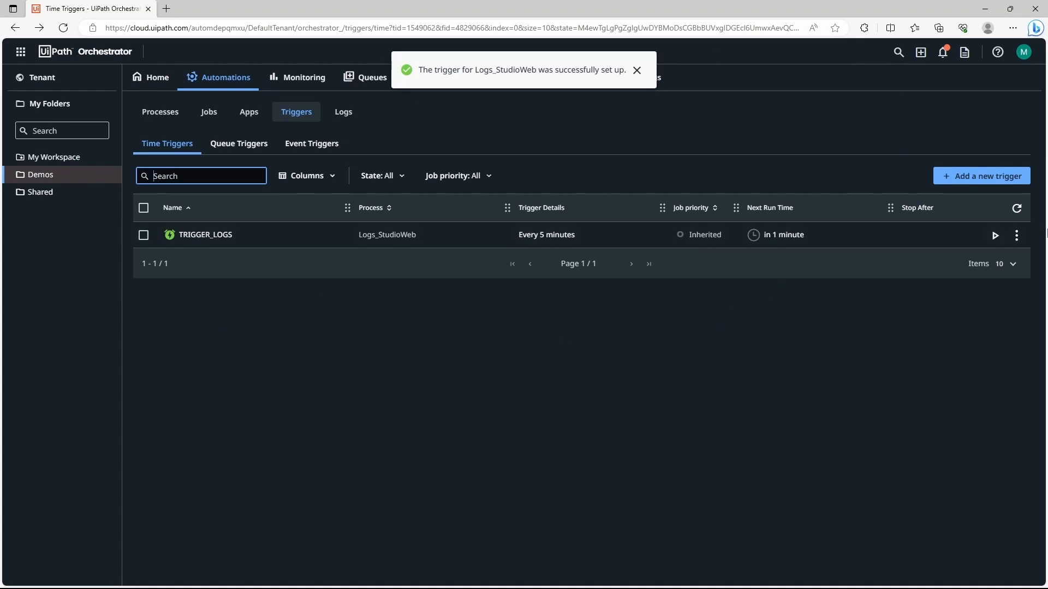
- Show the actions menu for TRIGGER_LOGS before deleting it
click(1016, 236)
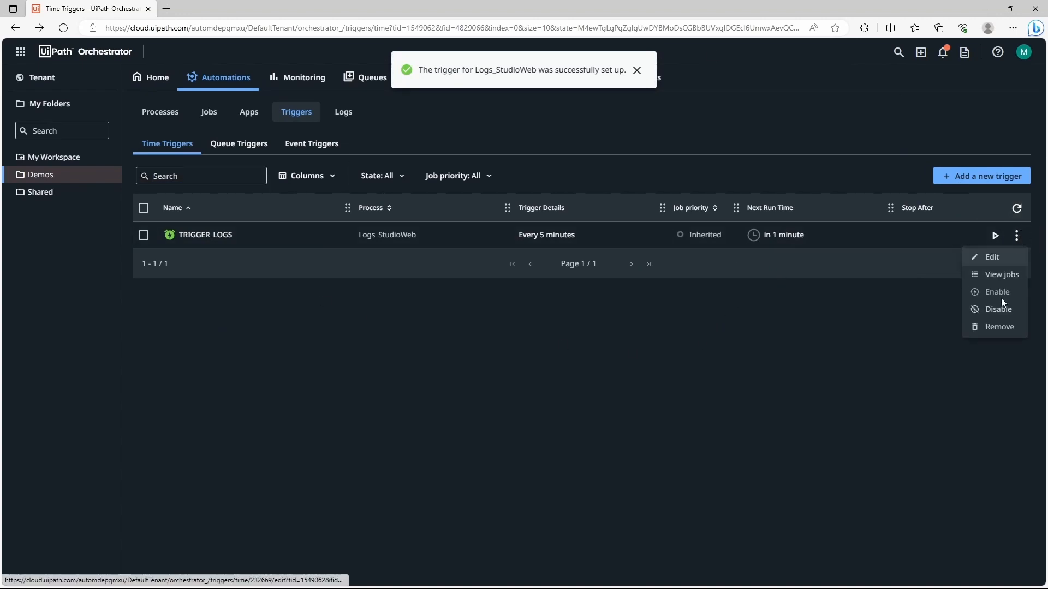
mouse_move(894, 386)
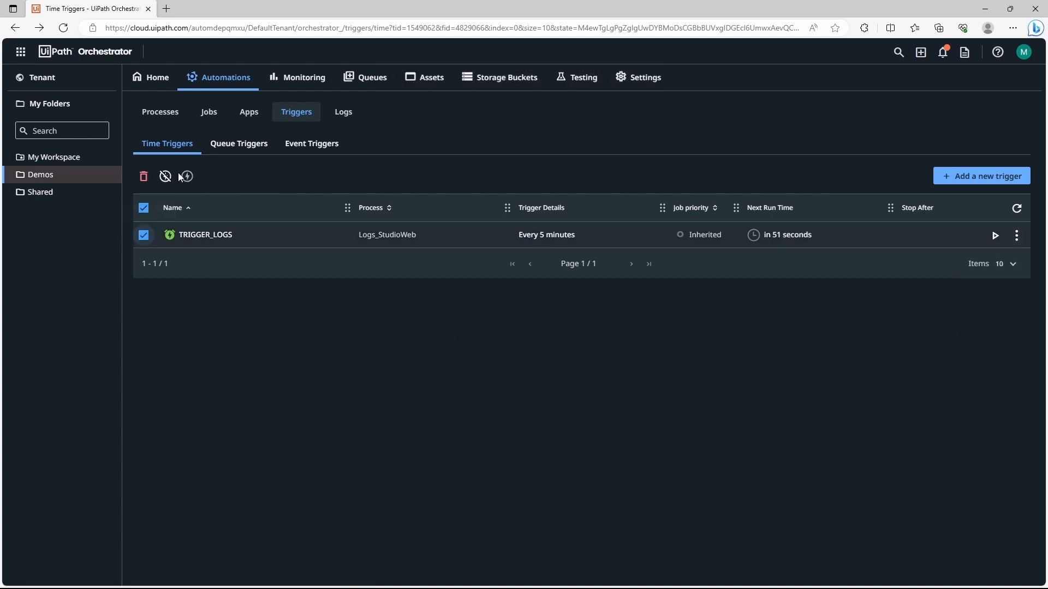
mouse_move(143, 177)
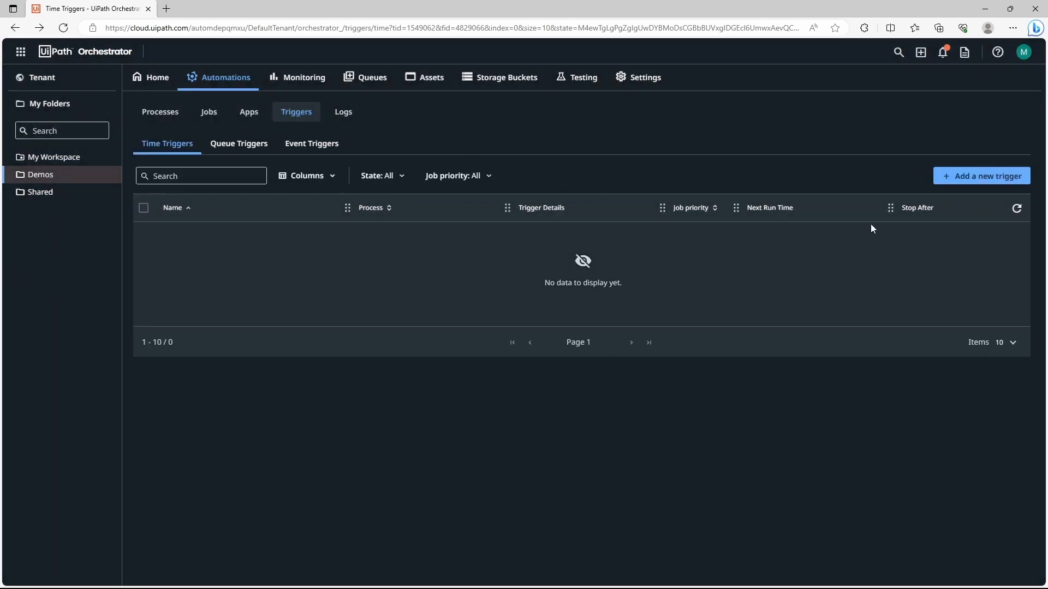
- Add TRIGGER_LOGS again for Logs_StudioWeb every 1 minute and check its status
click(980, 176)
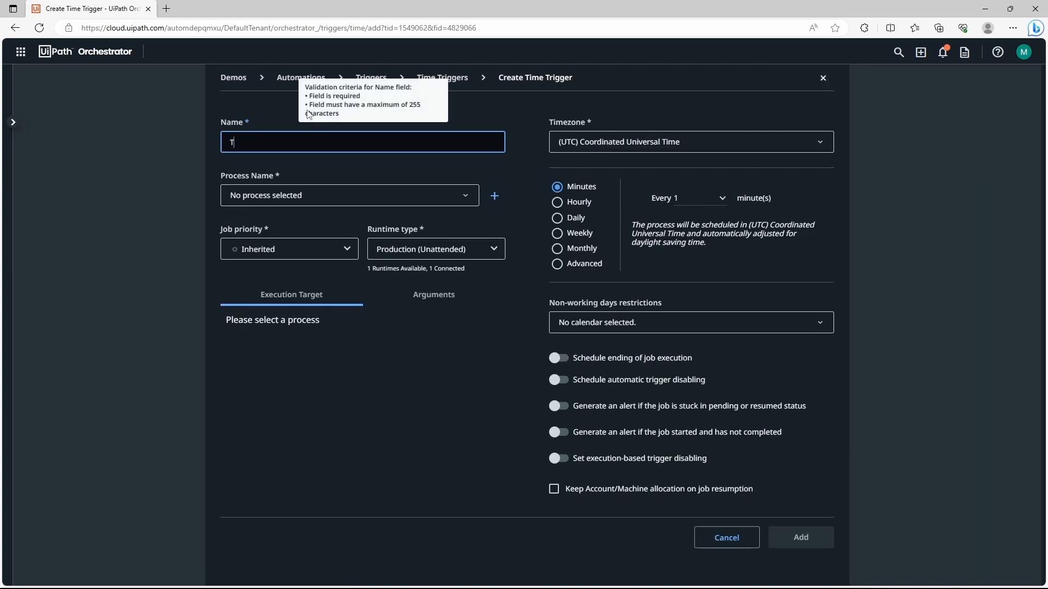
text(RIGGER_LOGS)
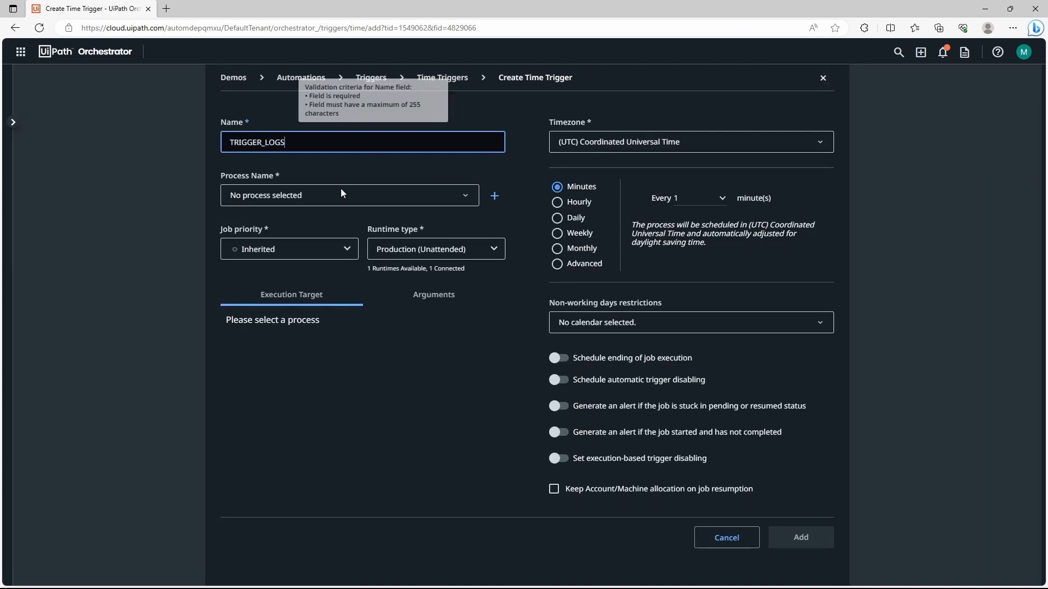
click(347, 195)
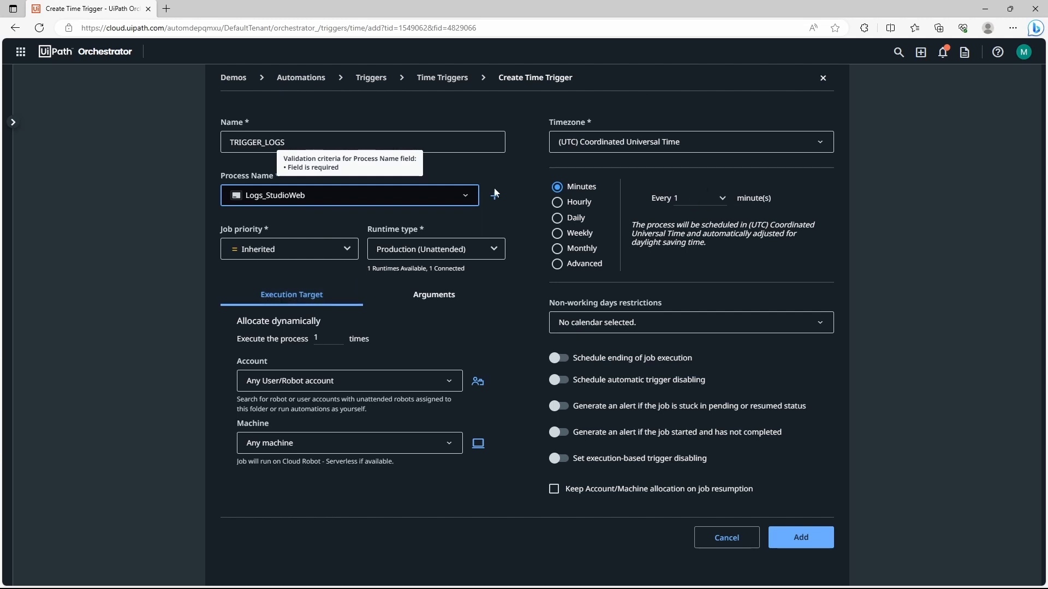
click(800, 537)
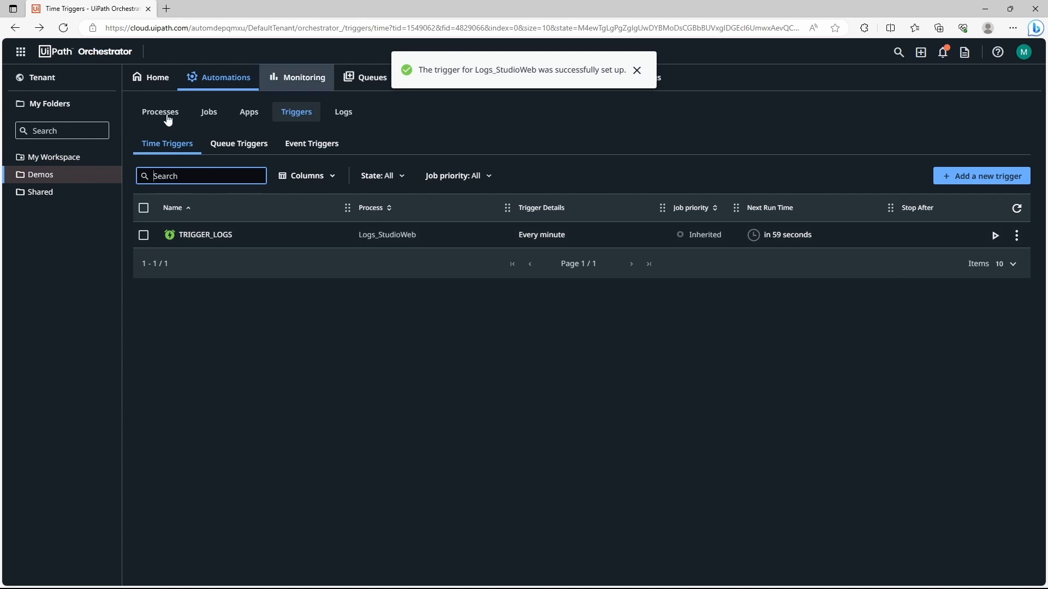
mouse_move(677, 306)
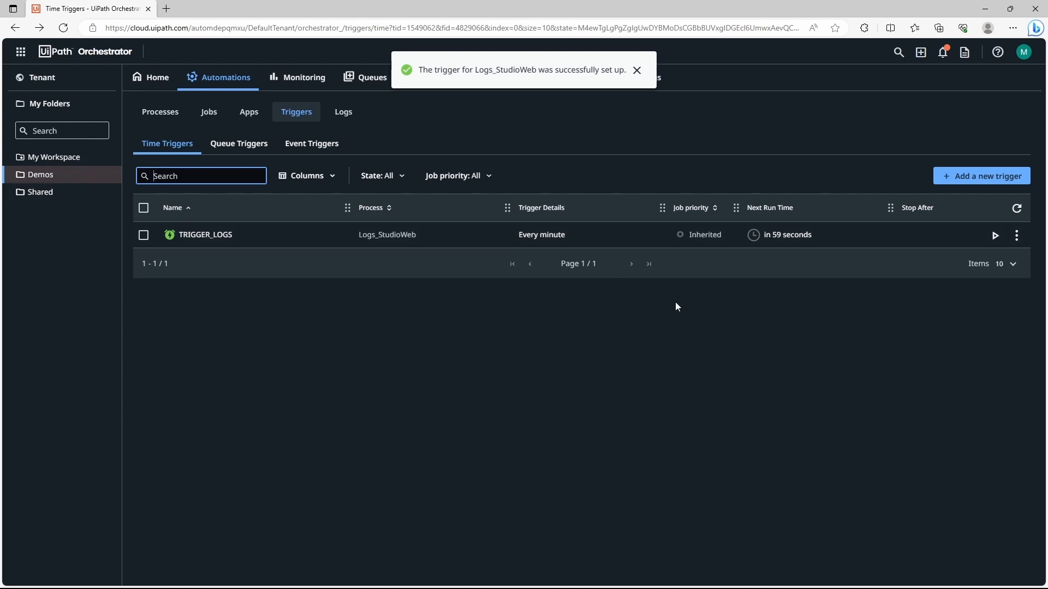
click(635, 70)
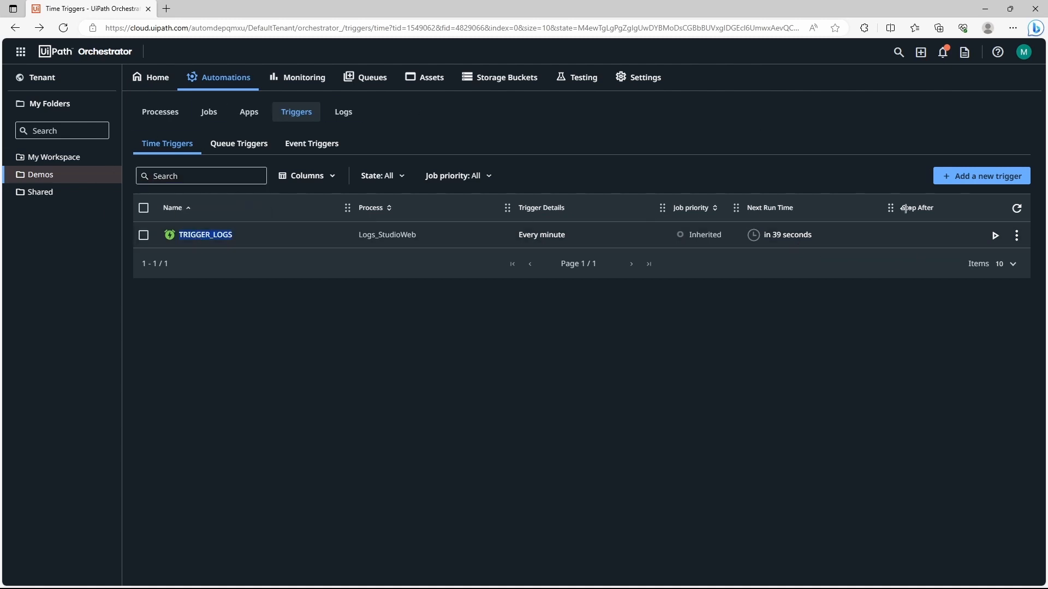
- View the jobs started by TRIGGER_LOGS, including the latest successful Logs_StudioWeb run
click(1016, 236)
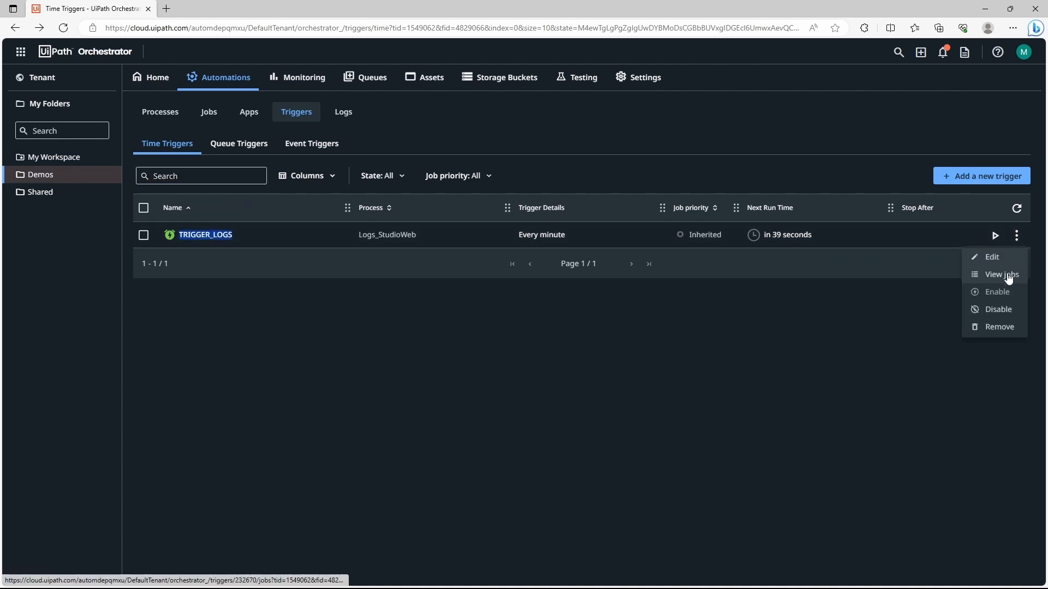
click(1001, 275)
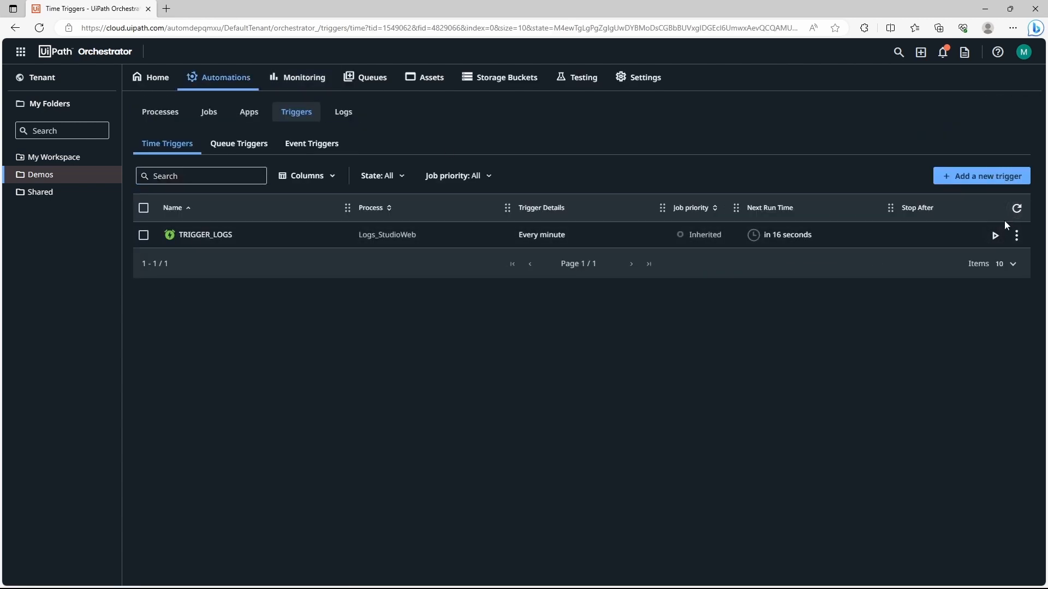
mouse_move(788, 358)
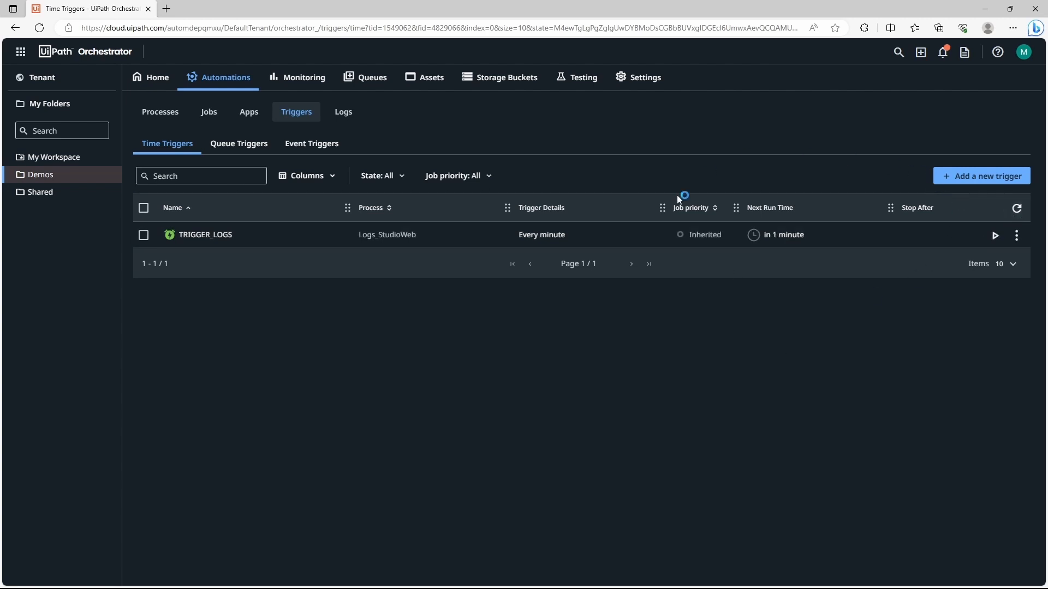
click(208, 111)
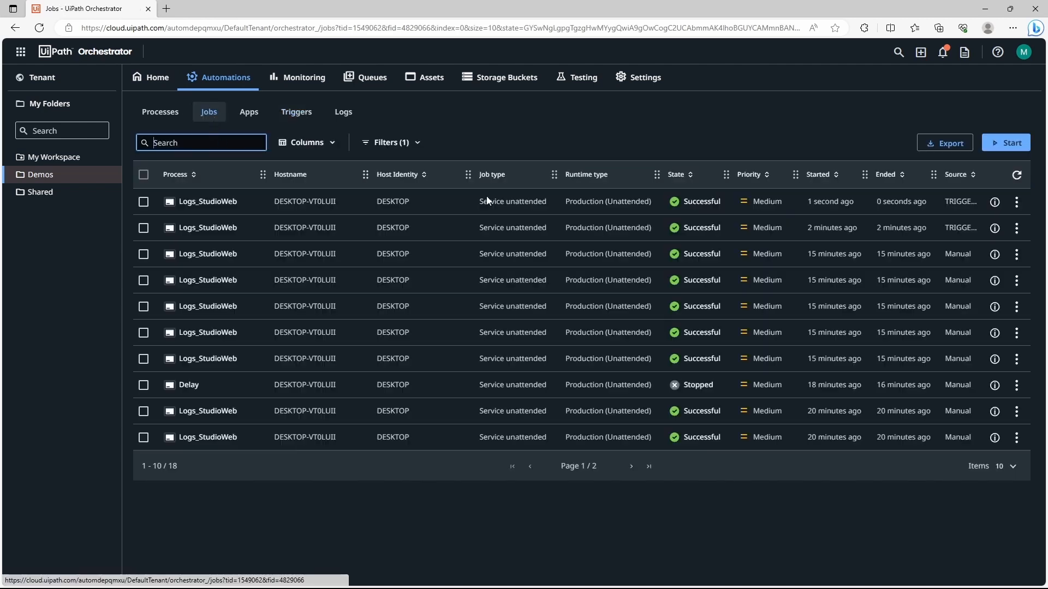
click(296, 111)
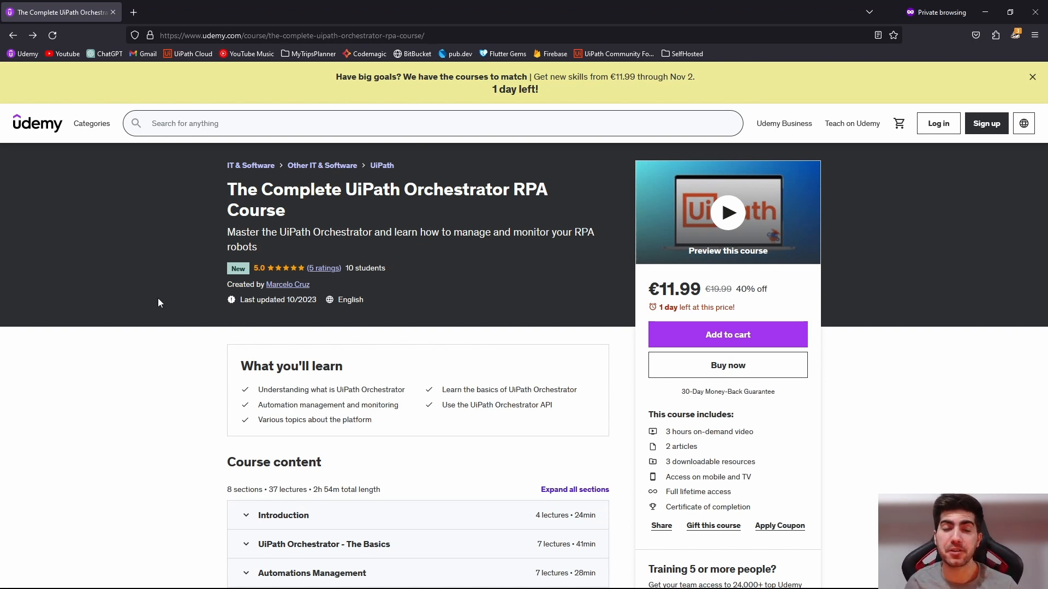
mouse_move(513, 282)
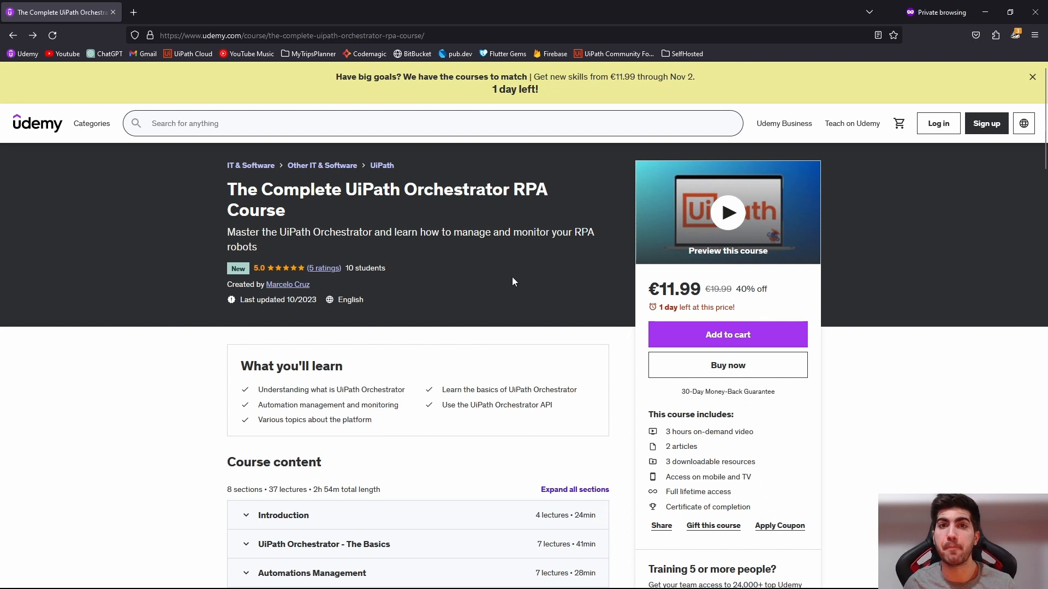
- Scroll the Udemy course content and expand the Monitorization section's lecture list
scroll(down, 3)
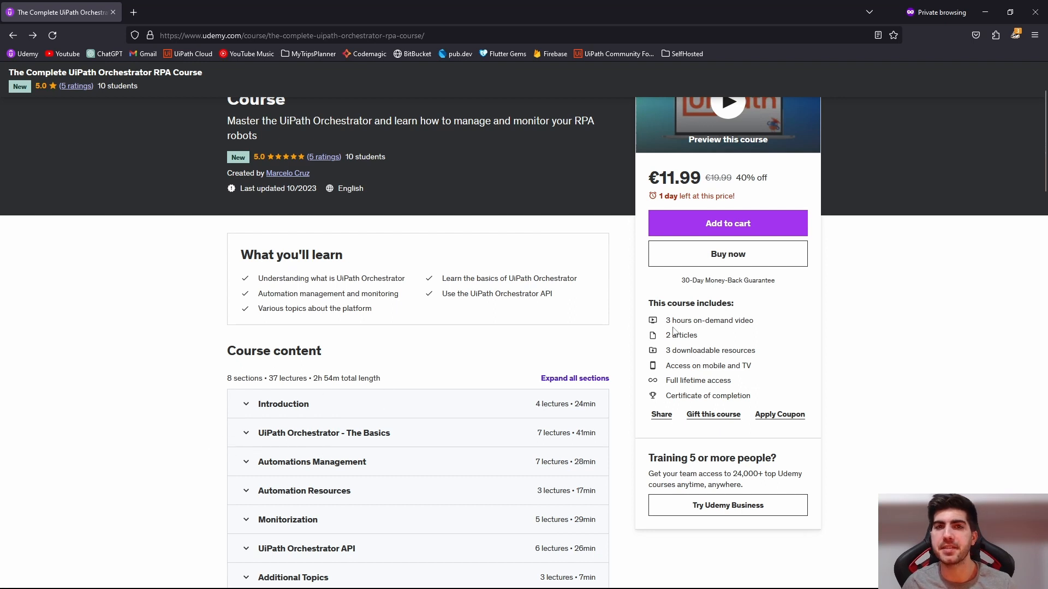
mouse_move(833, 308)
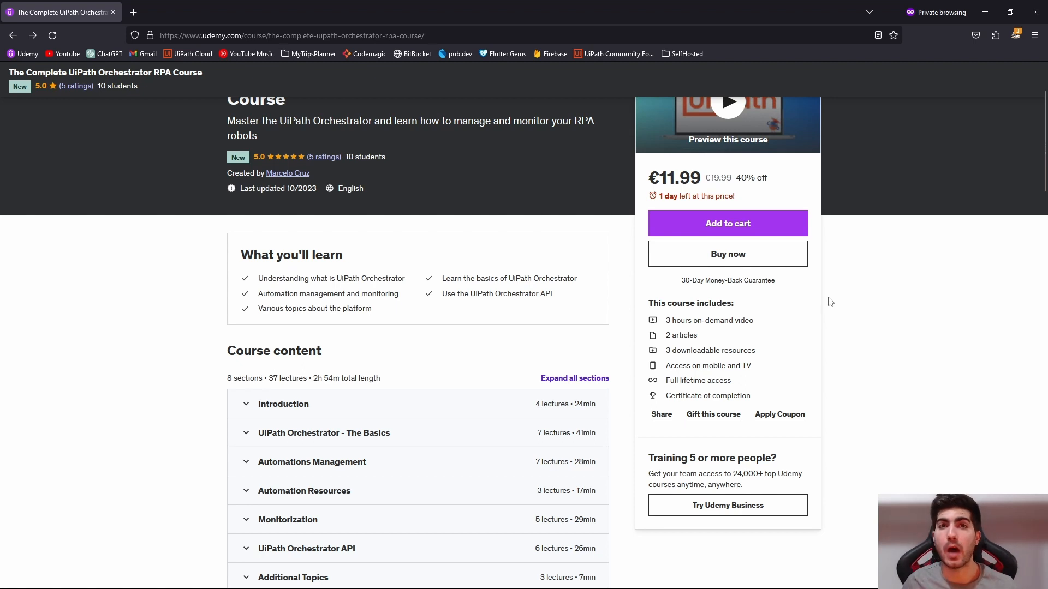
scroll(down, 3)
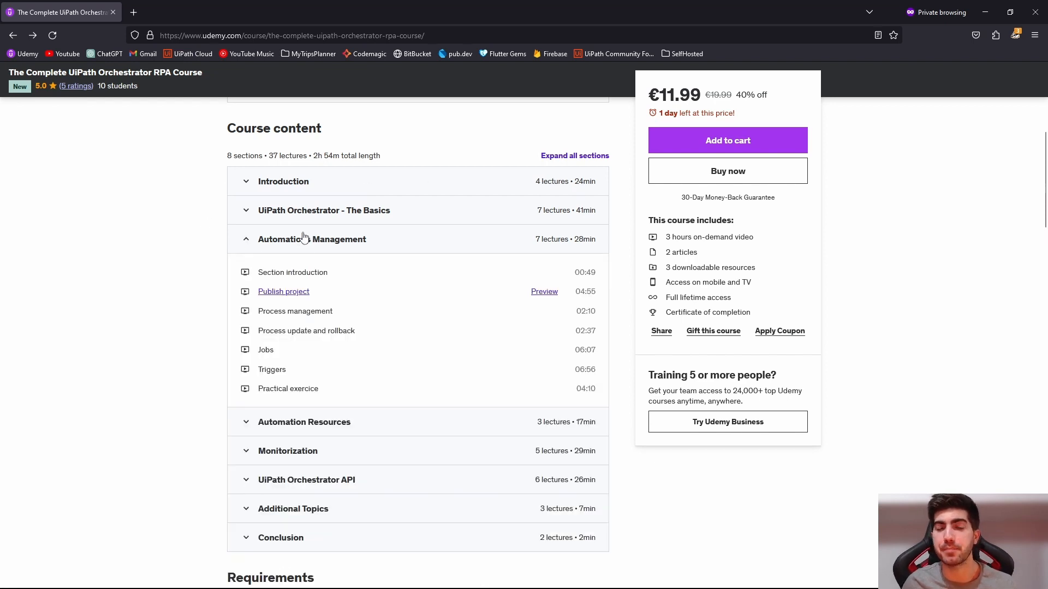
mouse_move(319, 245)
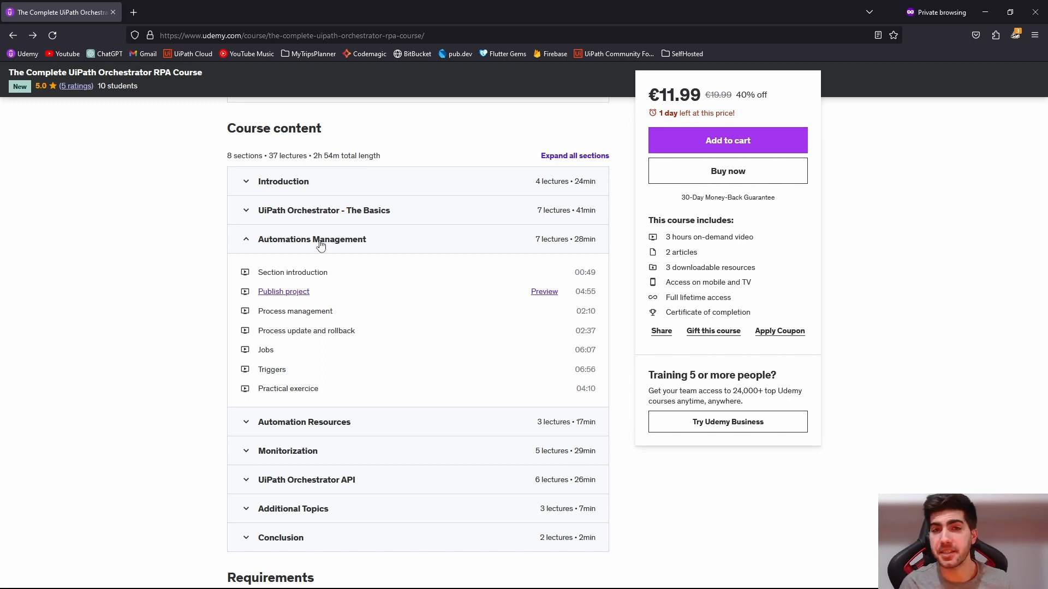
scroll(down, 3)
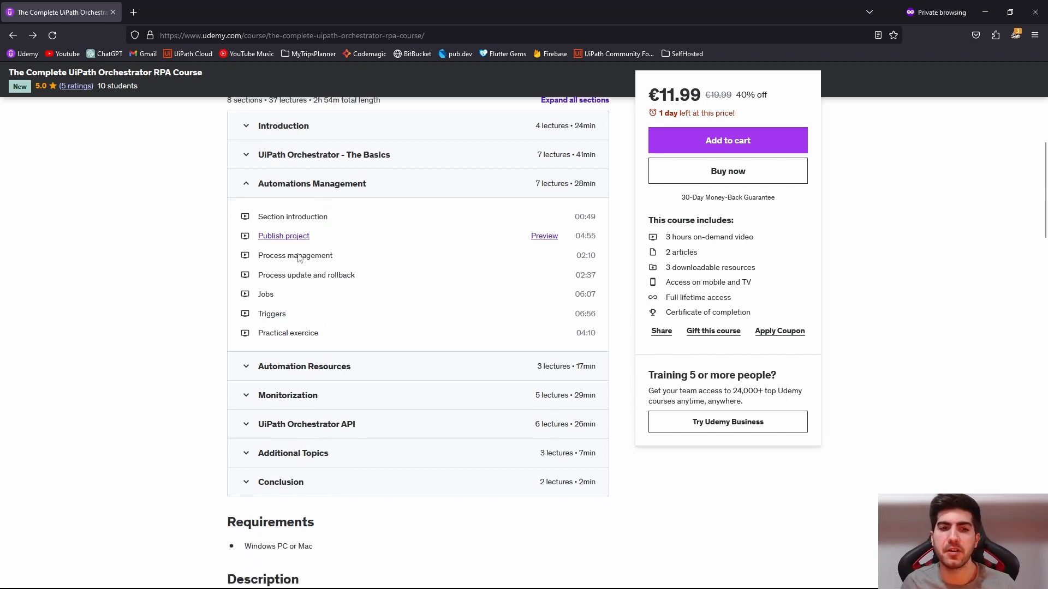
click(287, 395)
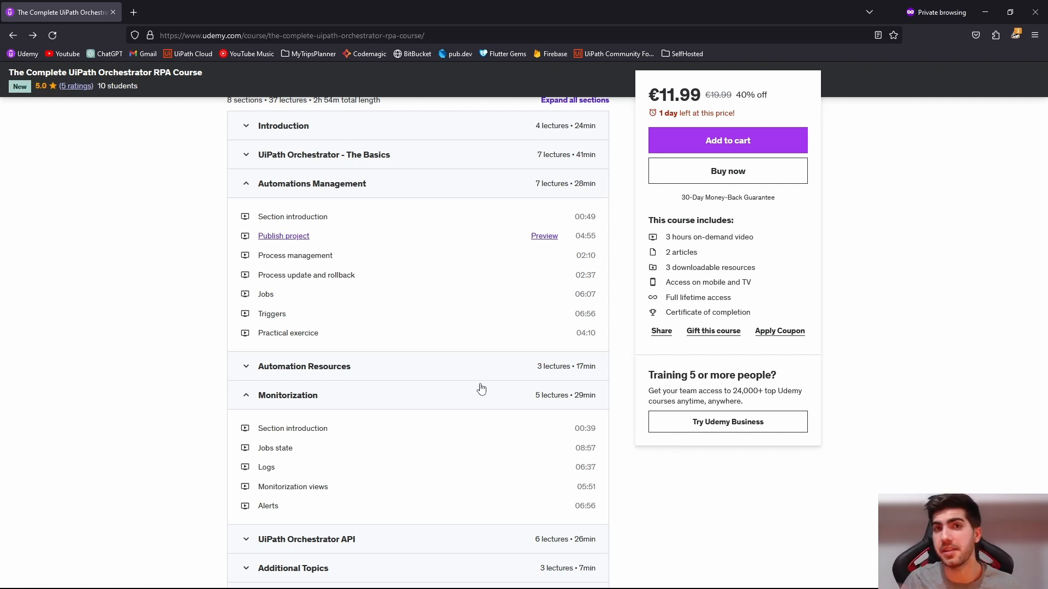
scroll(down, 3)
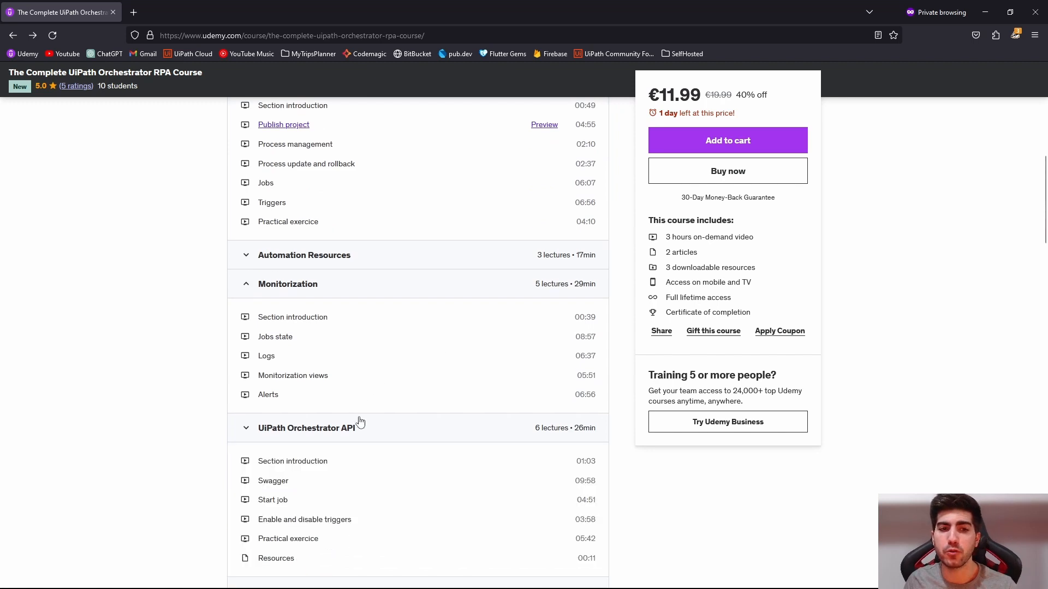
scroll(down, 3)
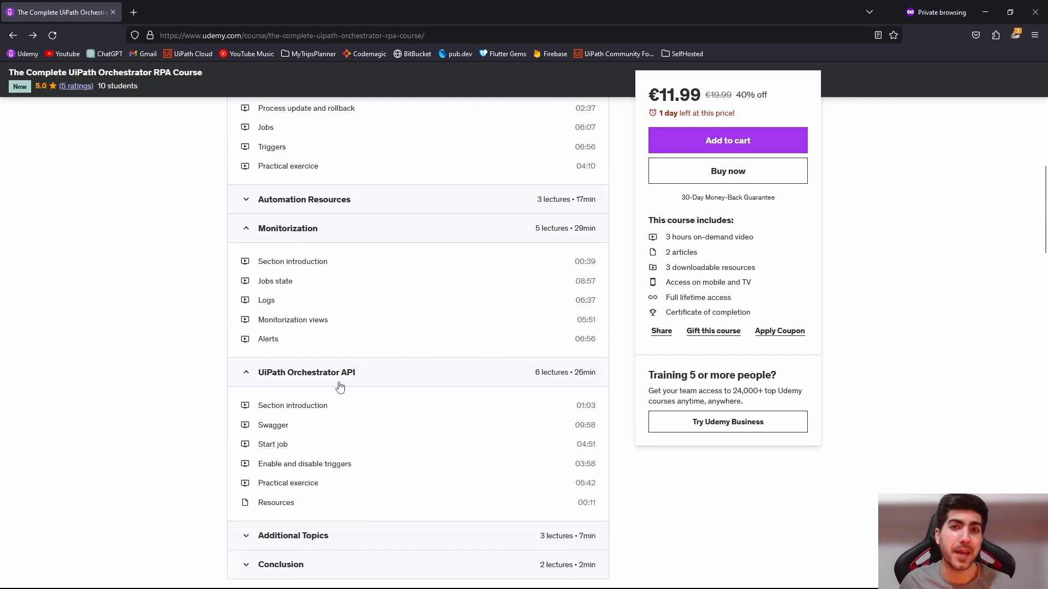